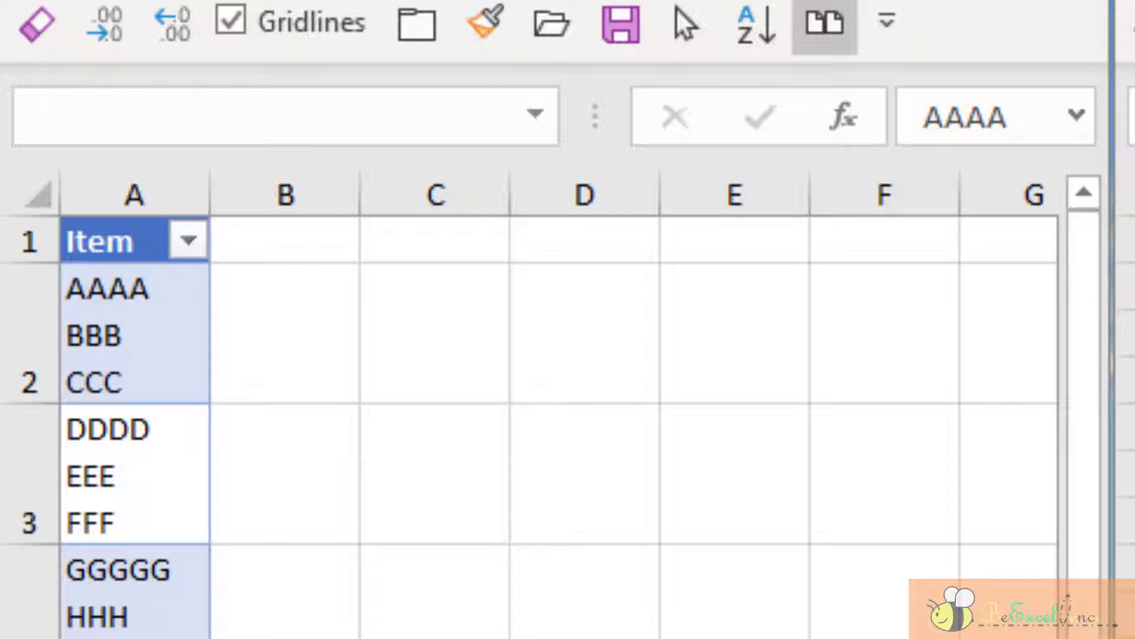
Step: Send the Item range A1:A7 to Power Query via From Table/Range, keeping 'My table has headers'
click(284, 334)
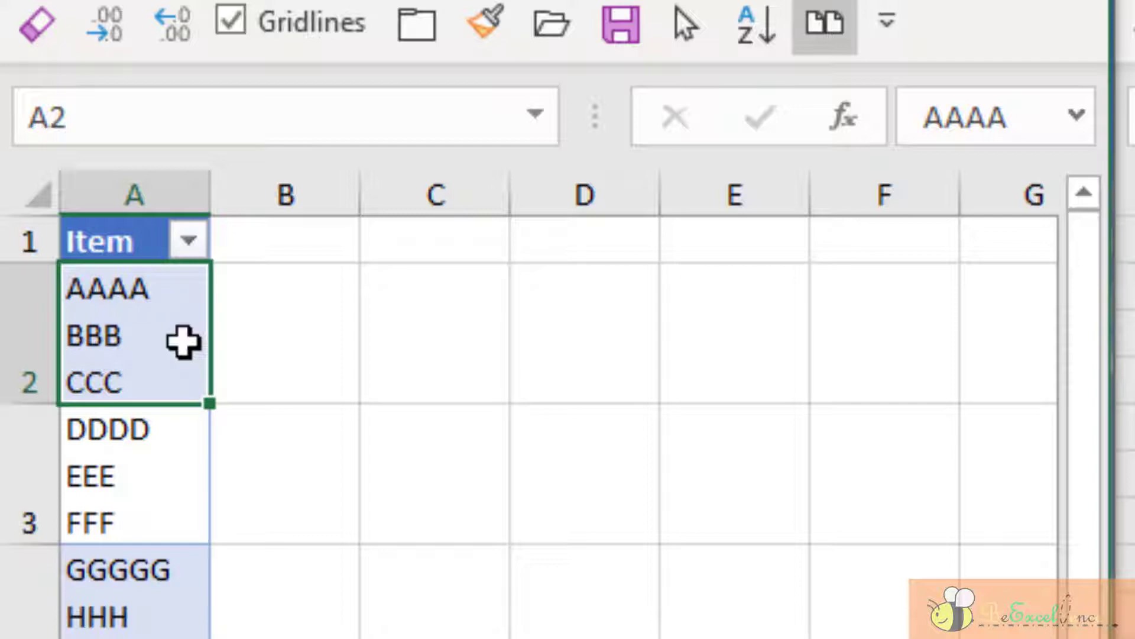
mouse_move(805, 224)
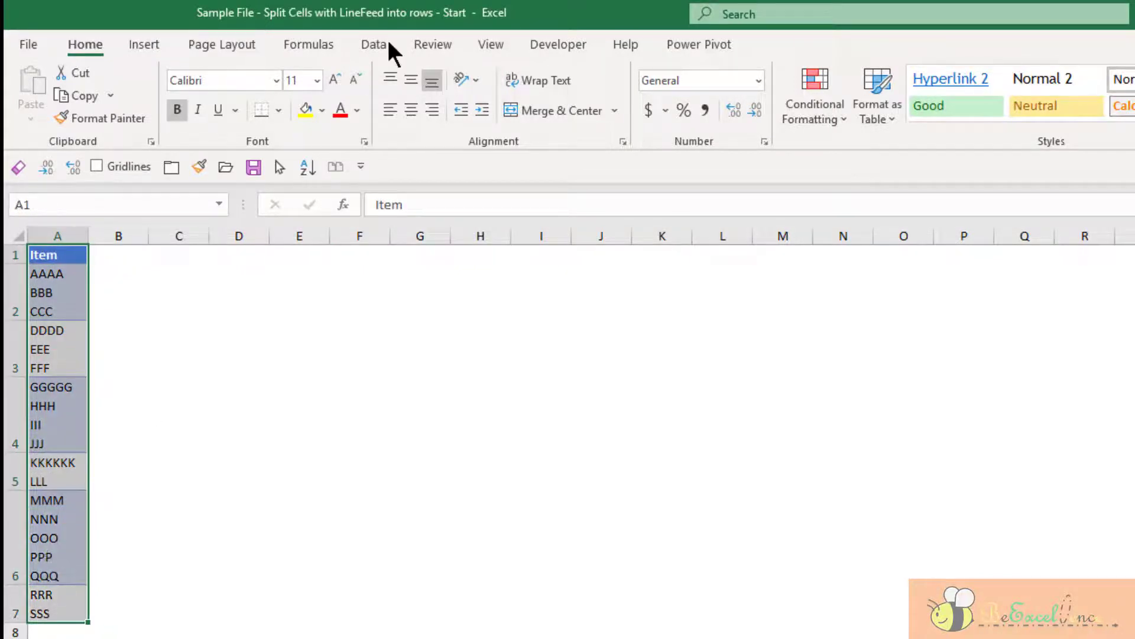
click(374, 44)
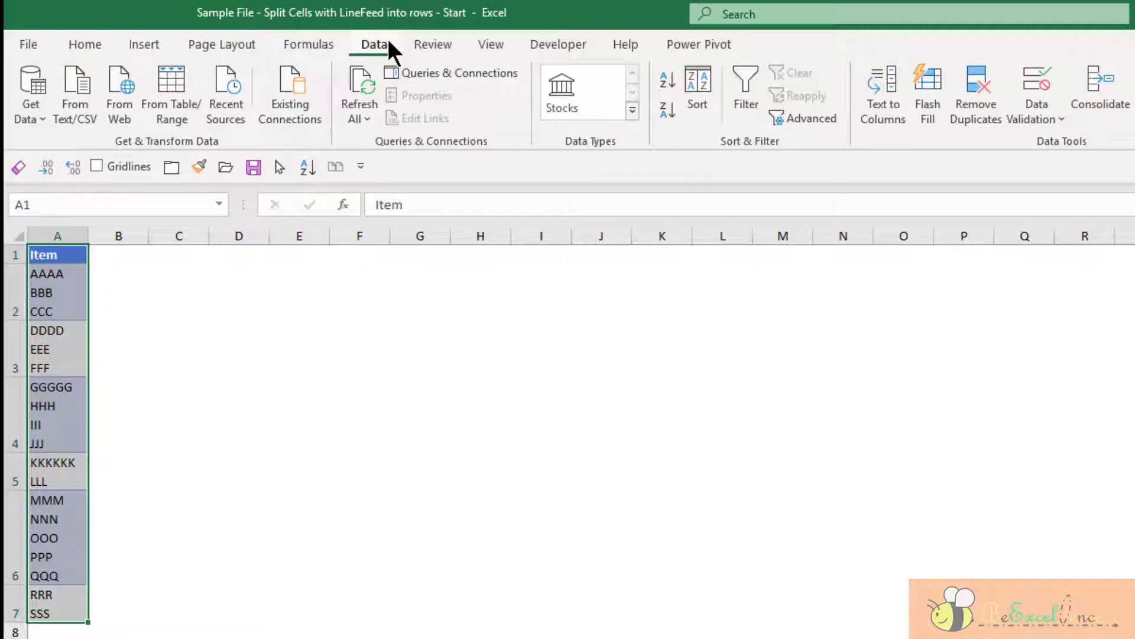
mouse_move(187, 128)
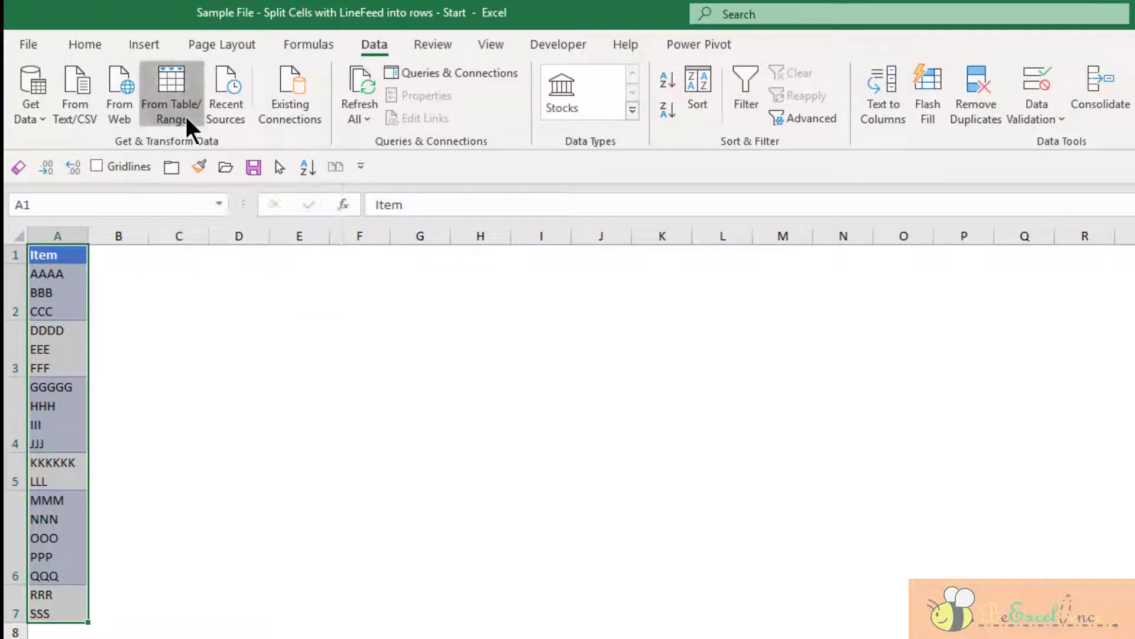
click(172, 92)
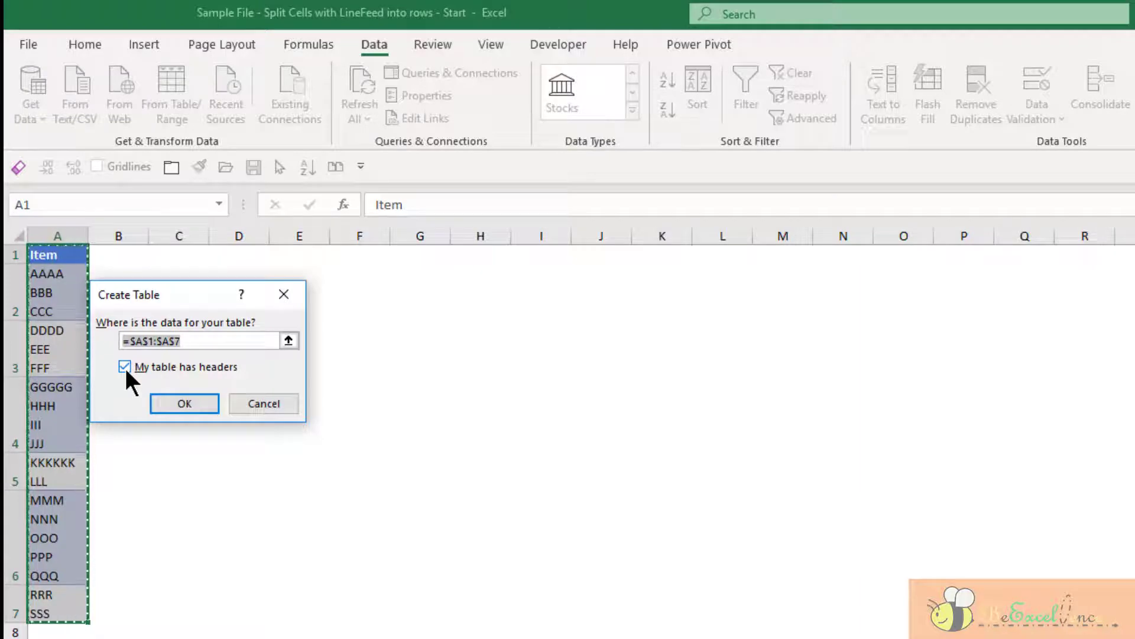
click(185, 403)
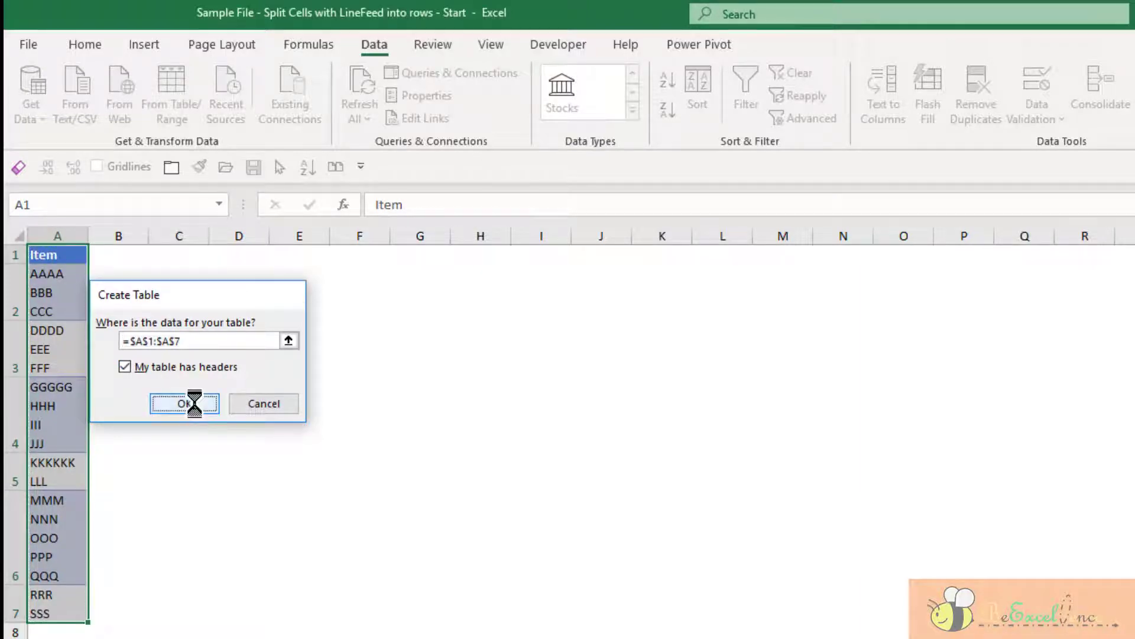
click(185, 403)
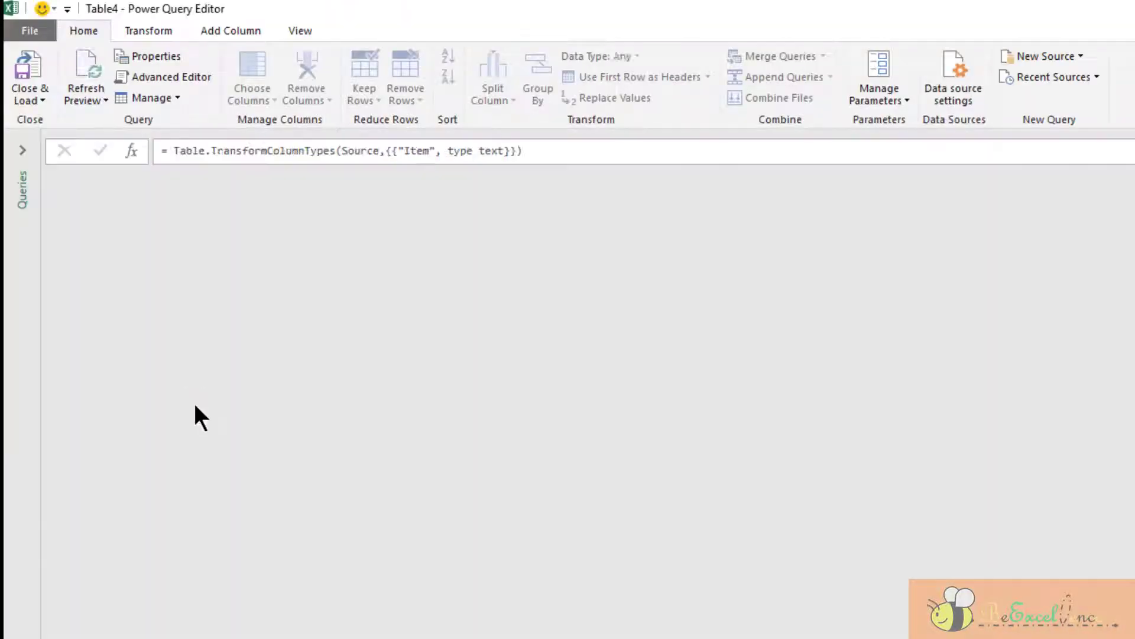
Step: Select the Item column in Table4 ready for splitting
click(23, 150)
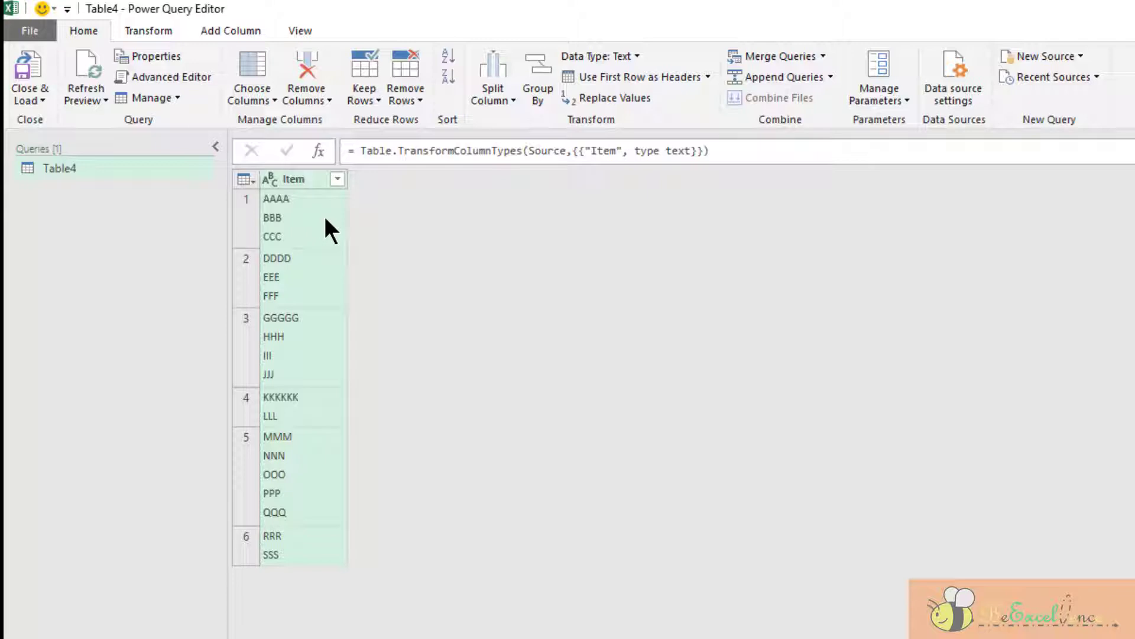
mouse_move(340, 314)
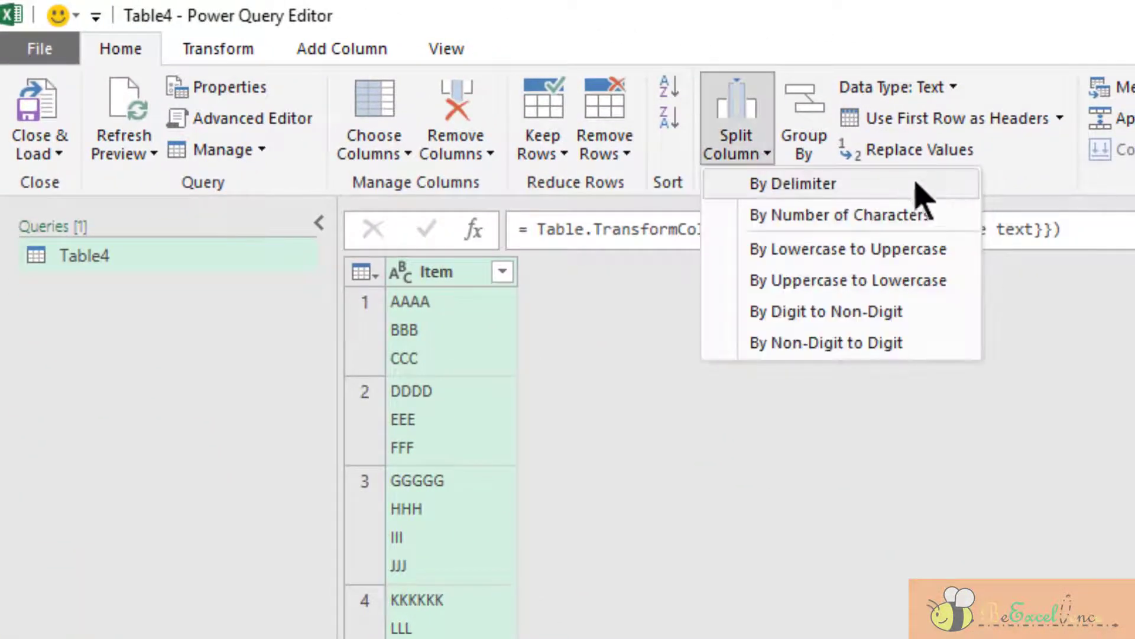
mouse_move(792, 183)
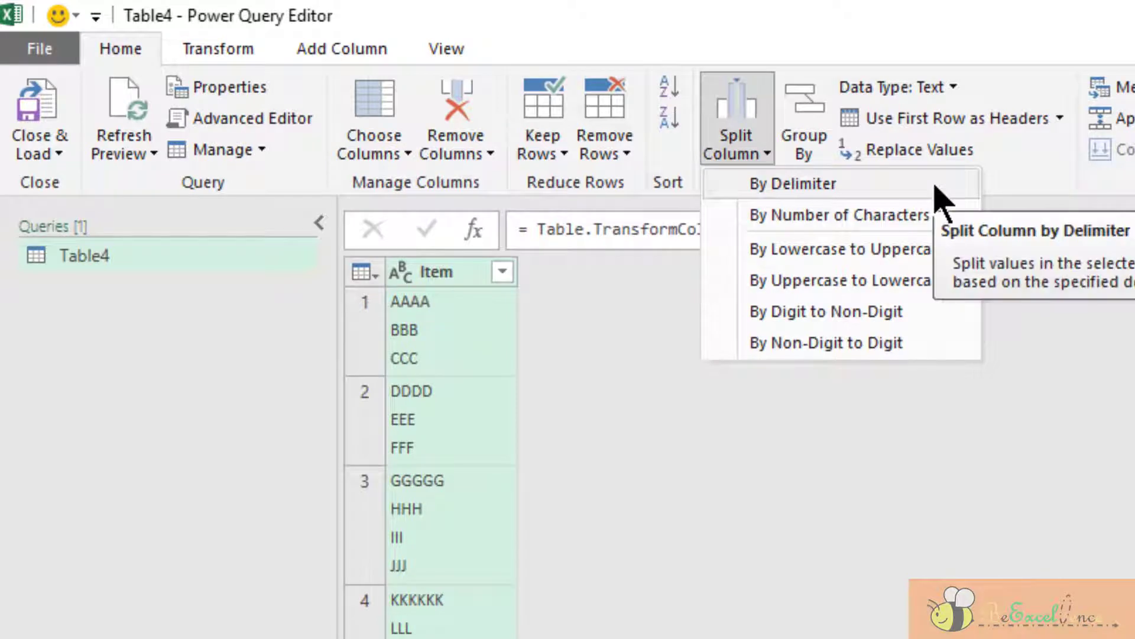
Step: Split Item by the #(lf) delimiter into rows, yielding 19 single-item rows AAAA to SSS
click(796, 182)
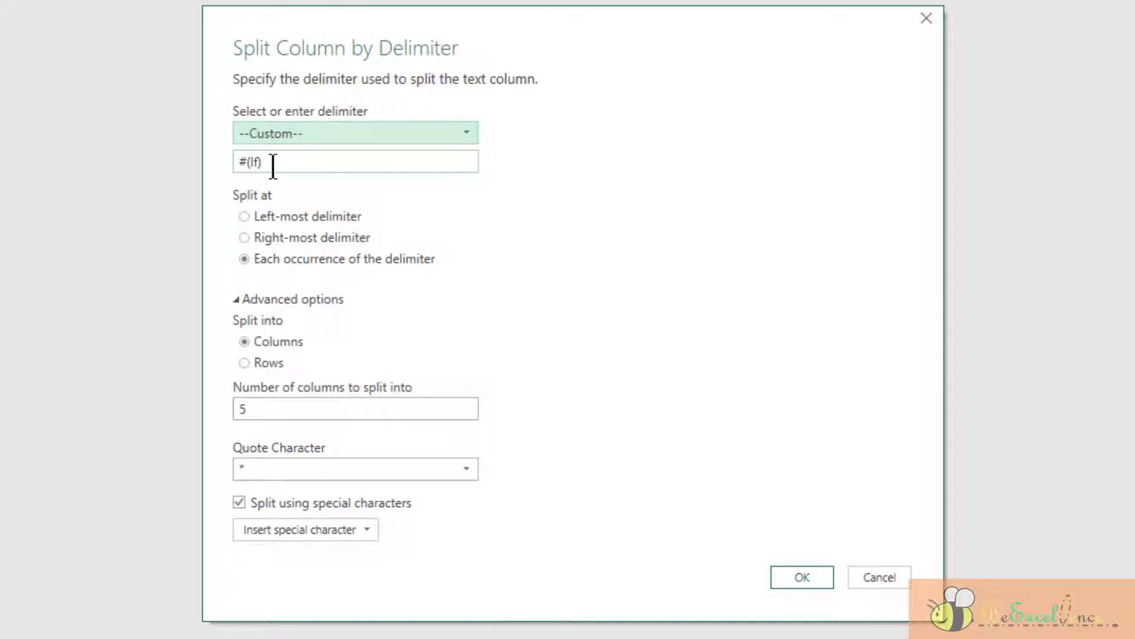
mouse_move(295, 178)
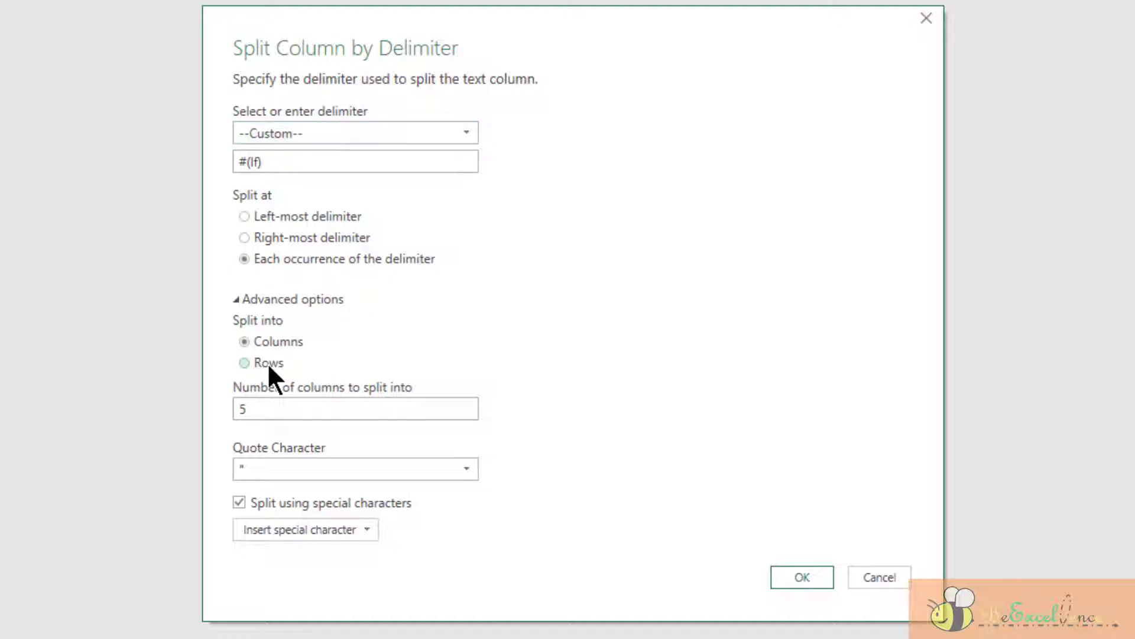
click(245, 363)
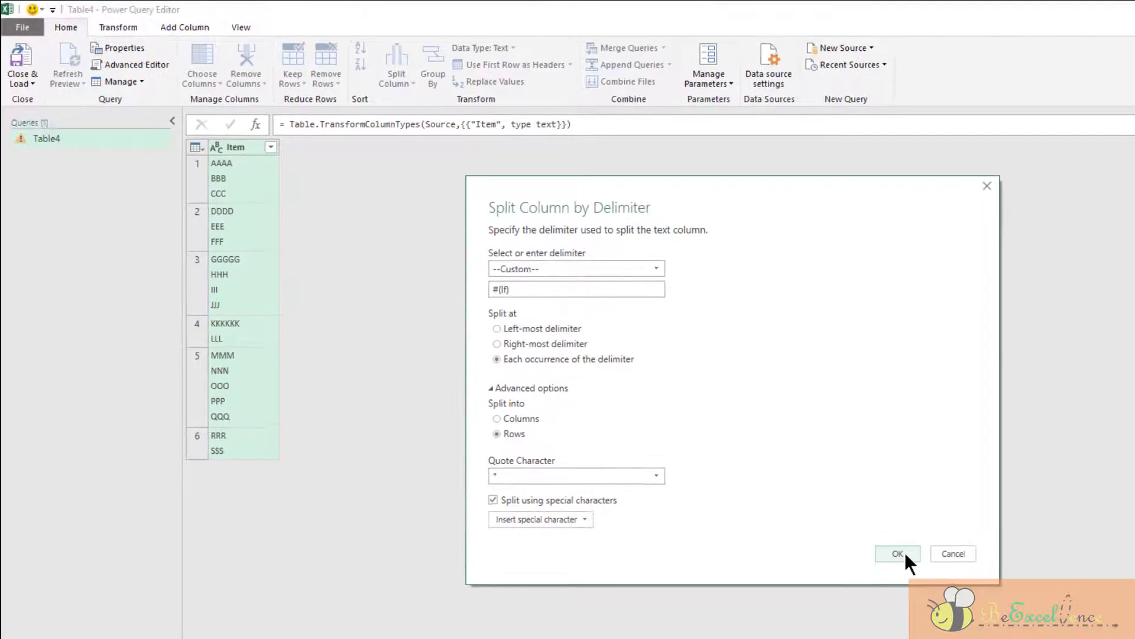
click(896, 553)
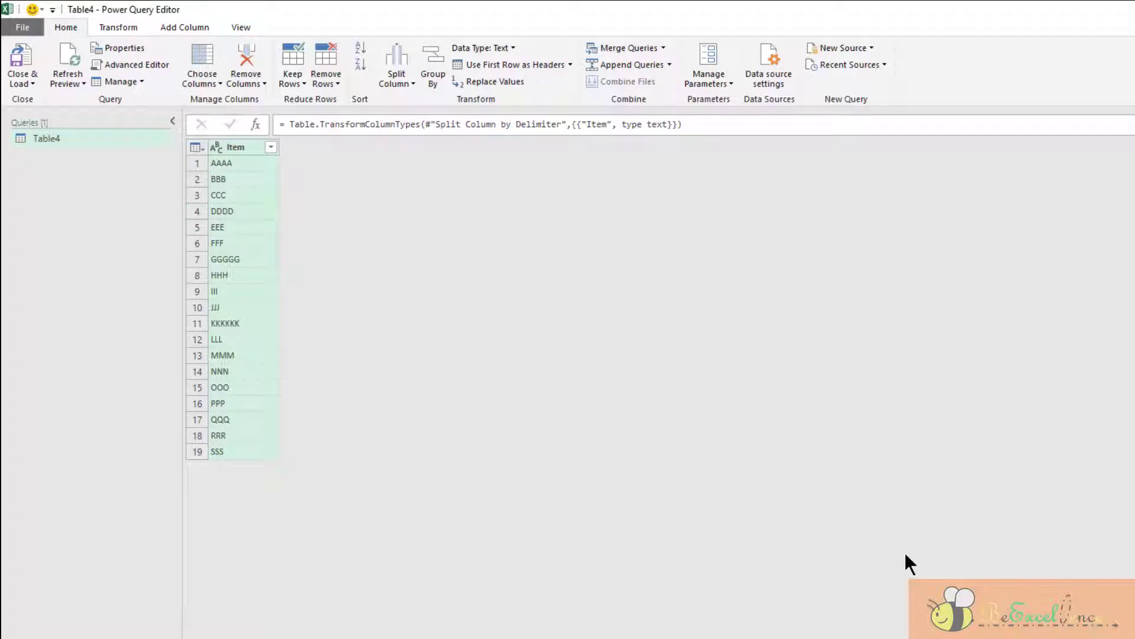
mouse_move(412, 496)
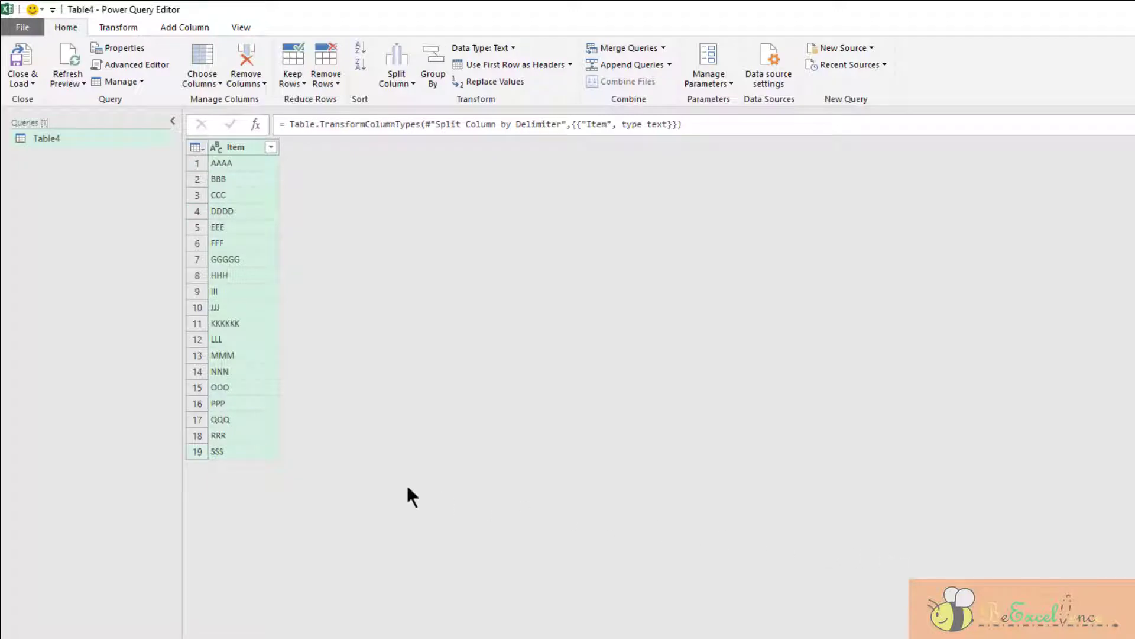
mouse_move(228, 470)
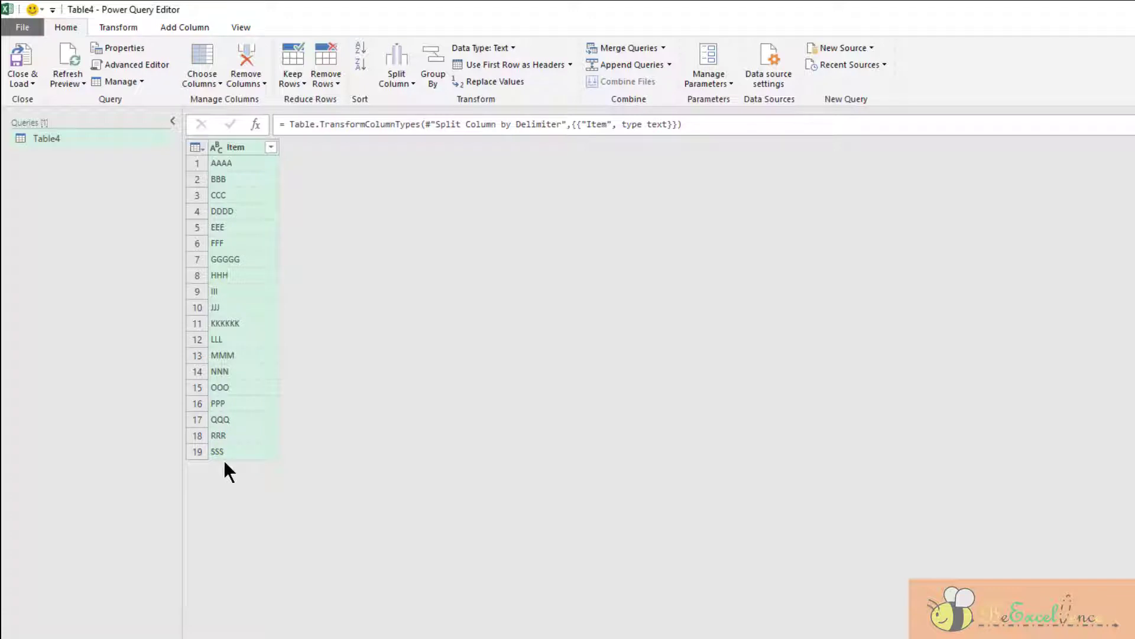
mouse_move(95, 214)
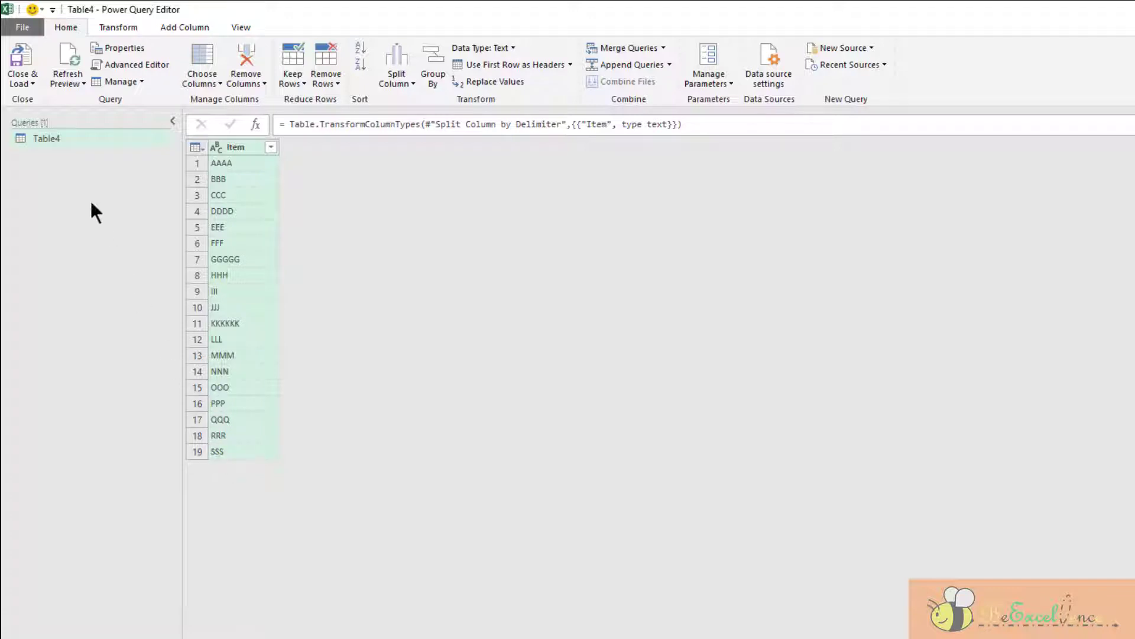
Step: Close the editor with Close & Load To… so Excel asks where to place the results
click(21, 65)
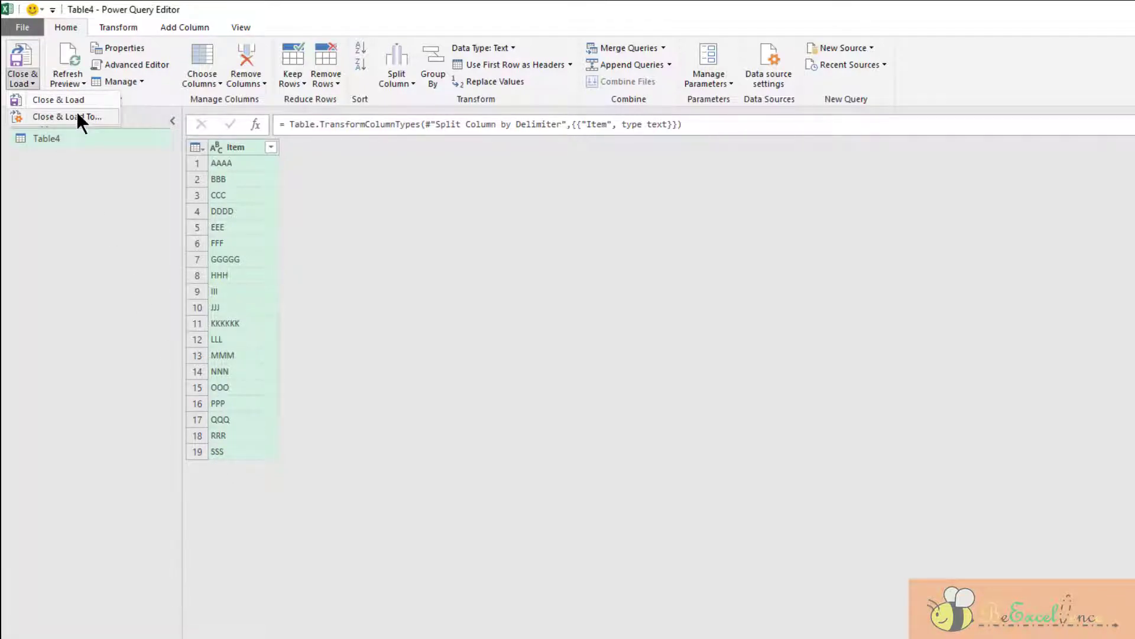
mouse_move(58, 99)
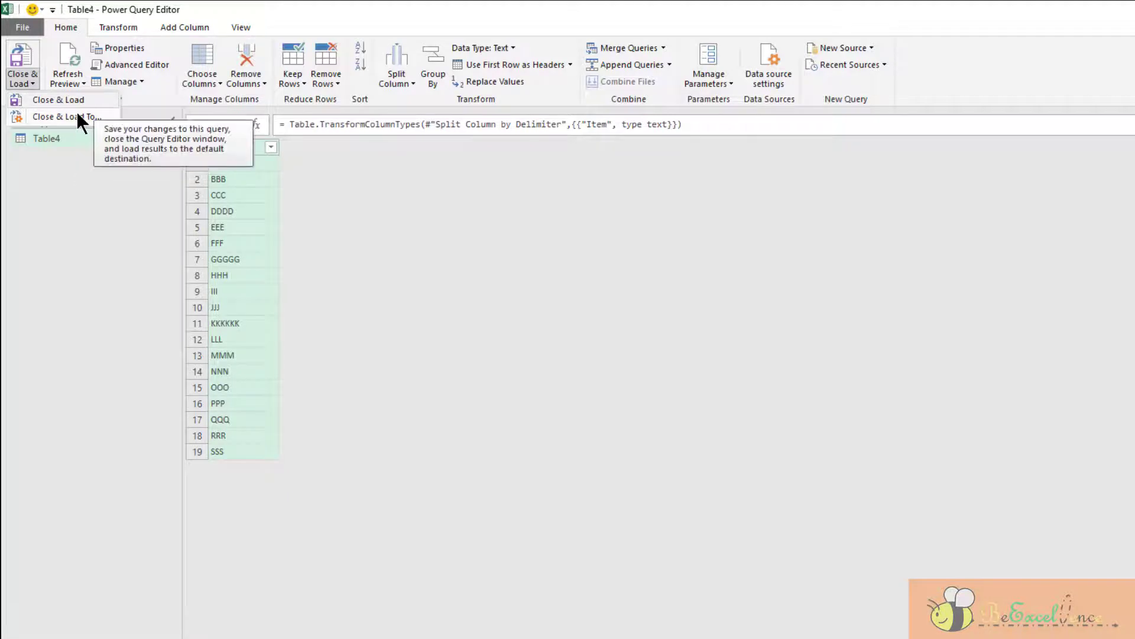
click(58, 99)
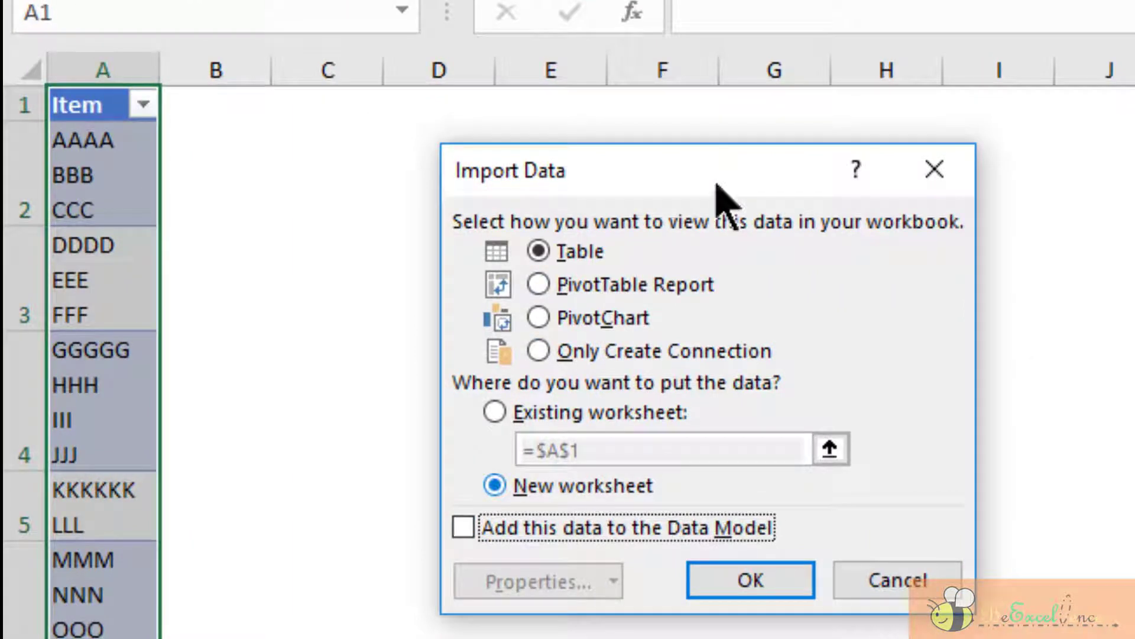
Step: Load the split Item query as a table on a new worksheet
click(495, 412)
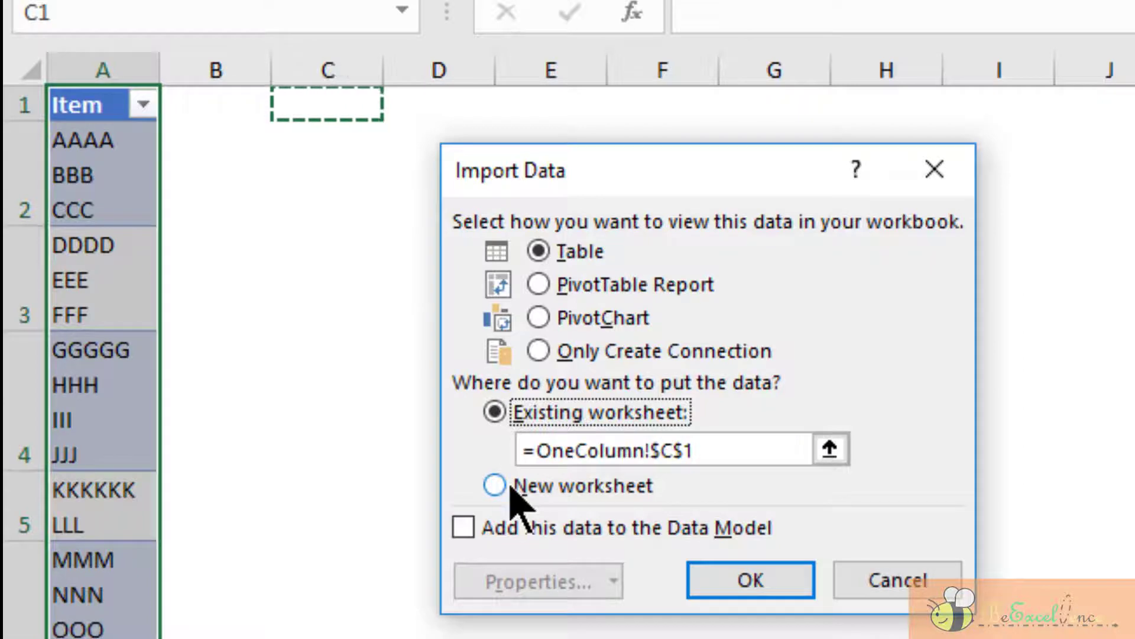
click(494, 484)
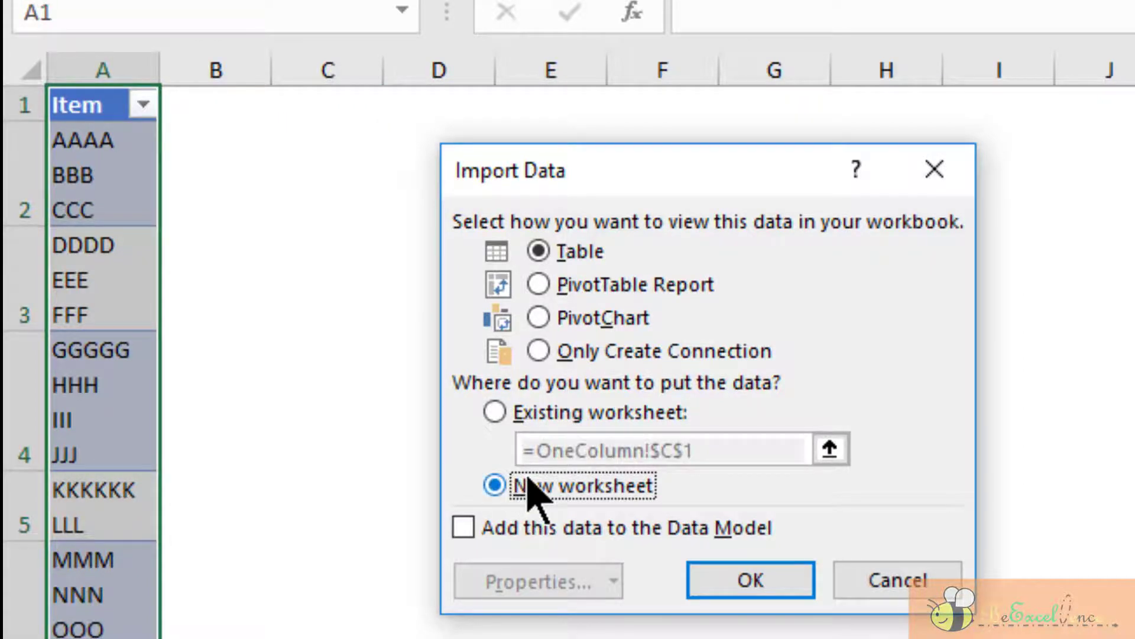
click(749, 580)
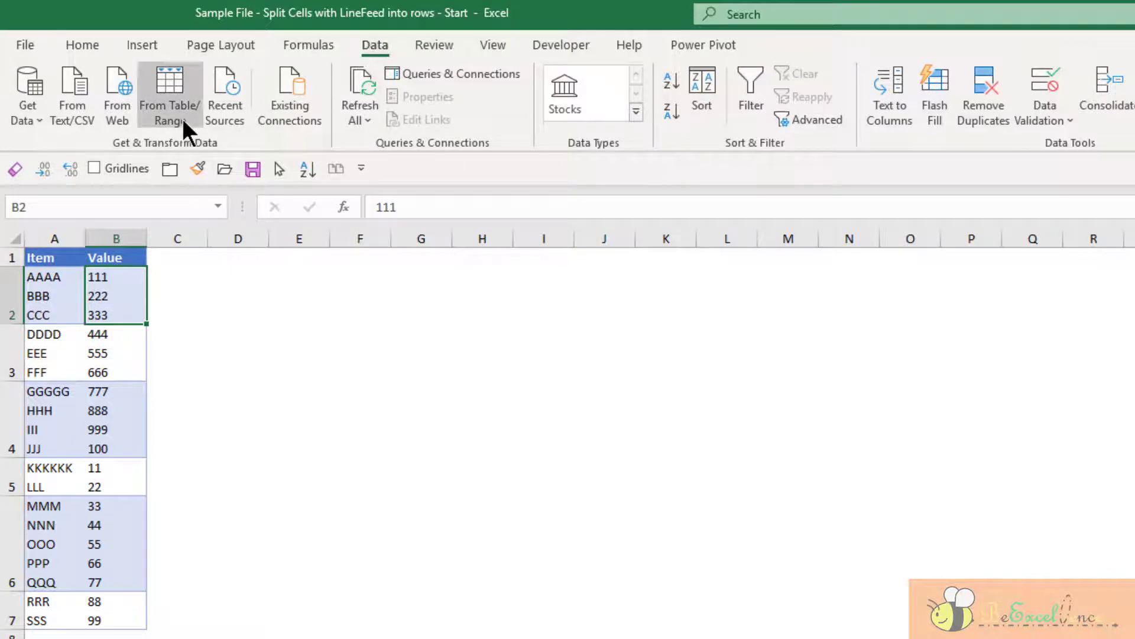
Step: Send the Item and Value range A1:B7 with headers to Power Query as Table2
click(169, 94)
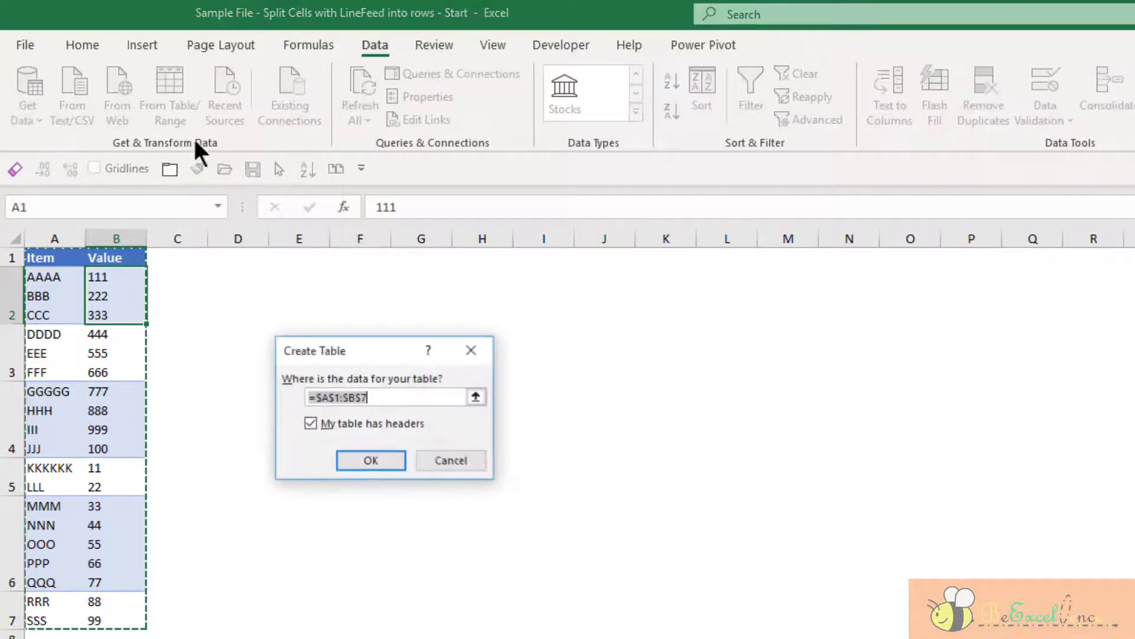
click(370, 460)
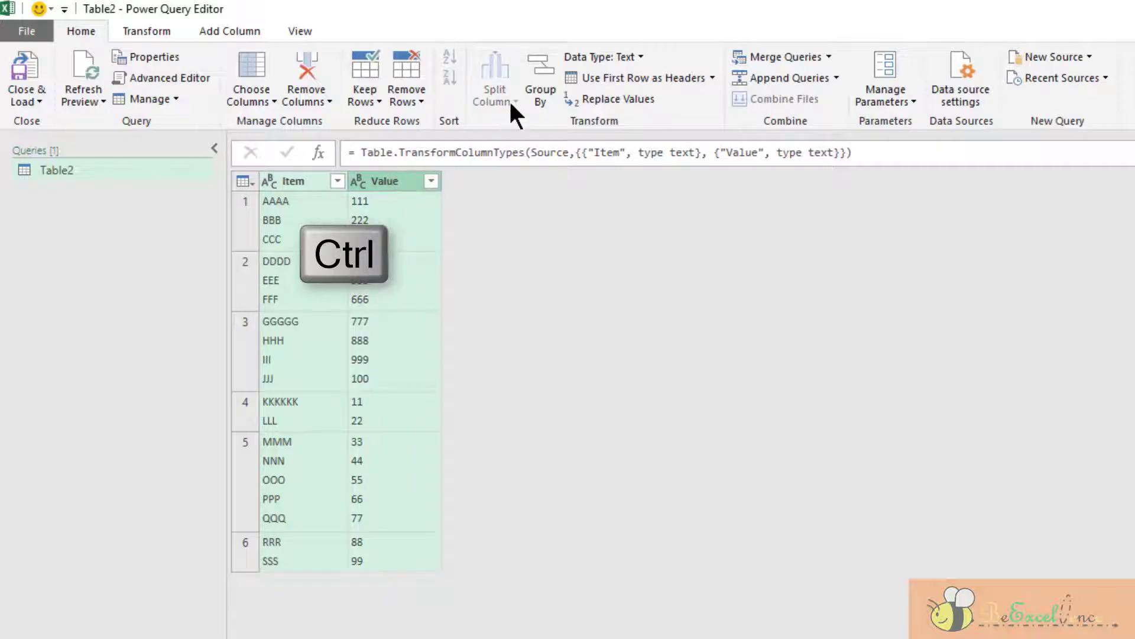
mouse_move(494, 78)
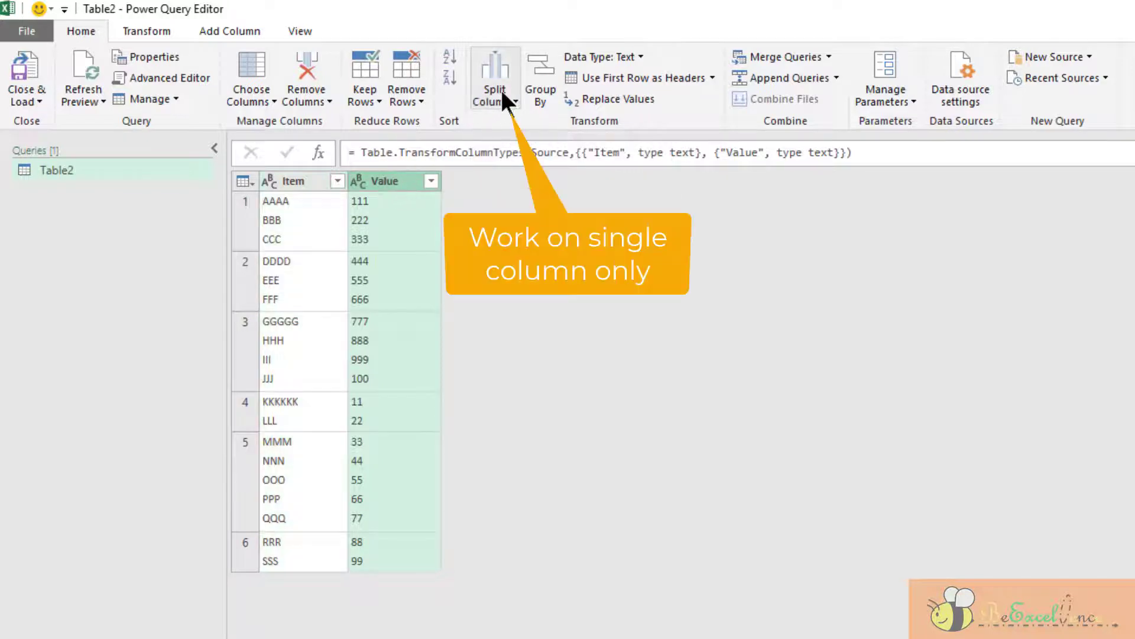
mouse_move(494, 78)
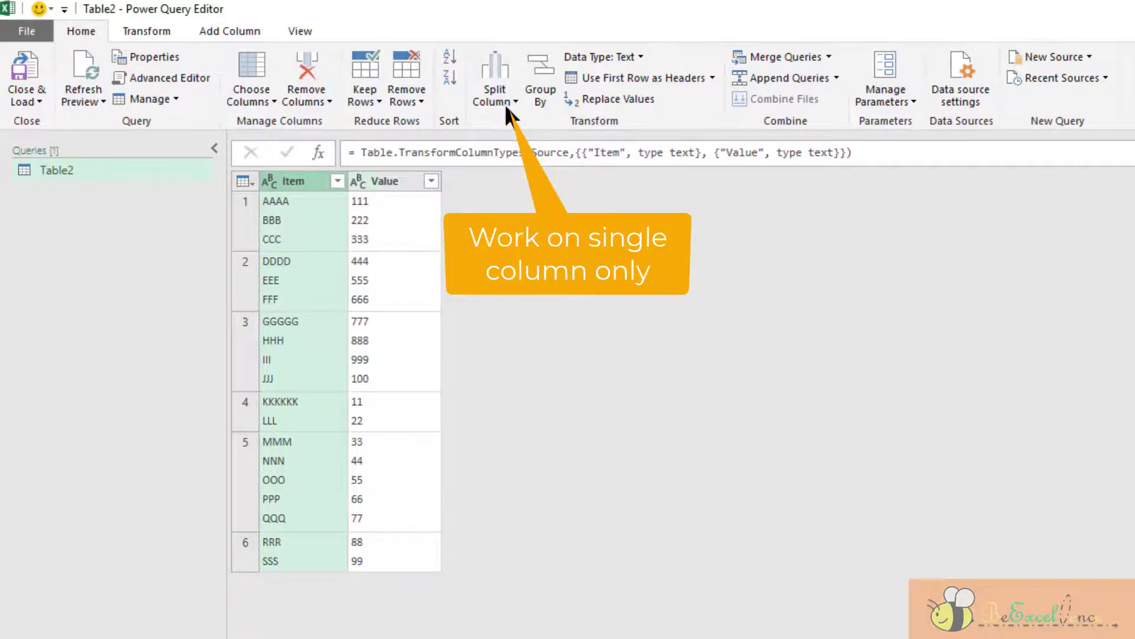
mouse_move(495, 78)
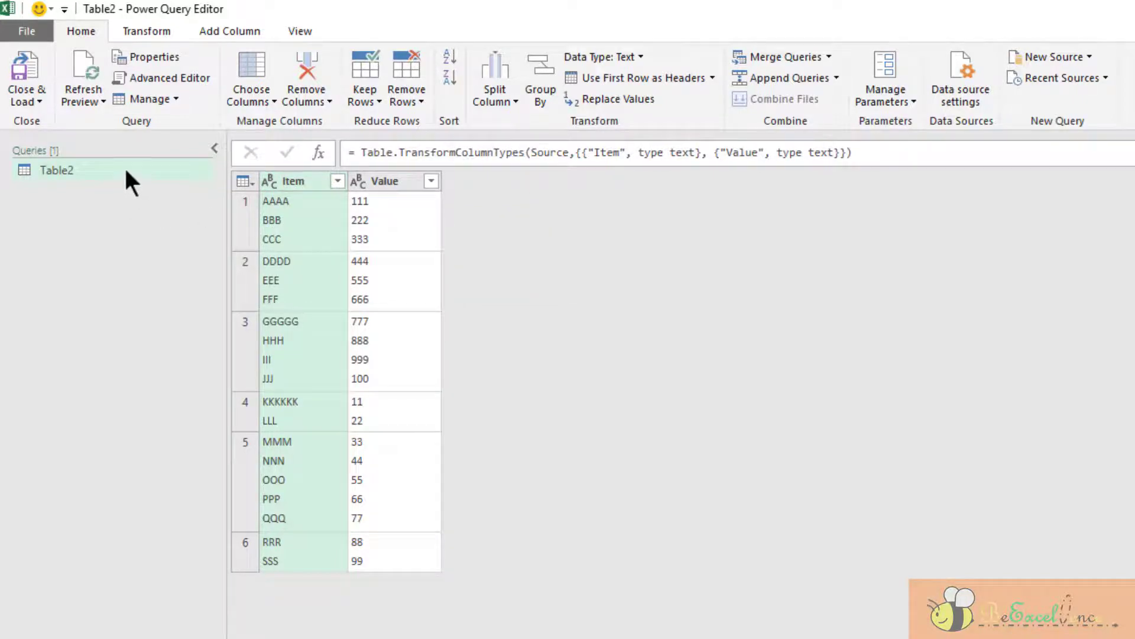
Step: Create two reference queries from Table2 and rename them ColA and ColB
right_click(56, 170)
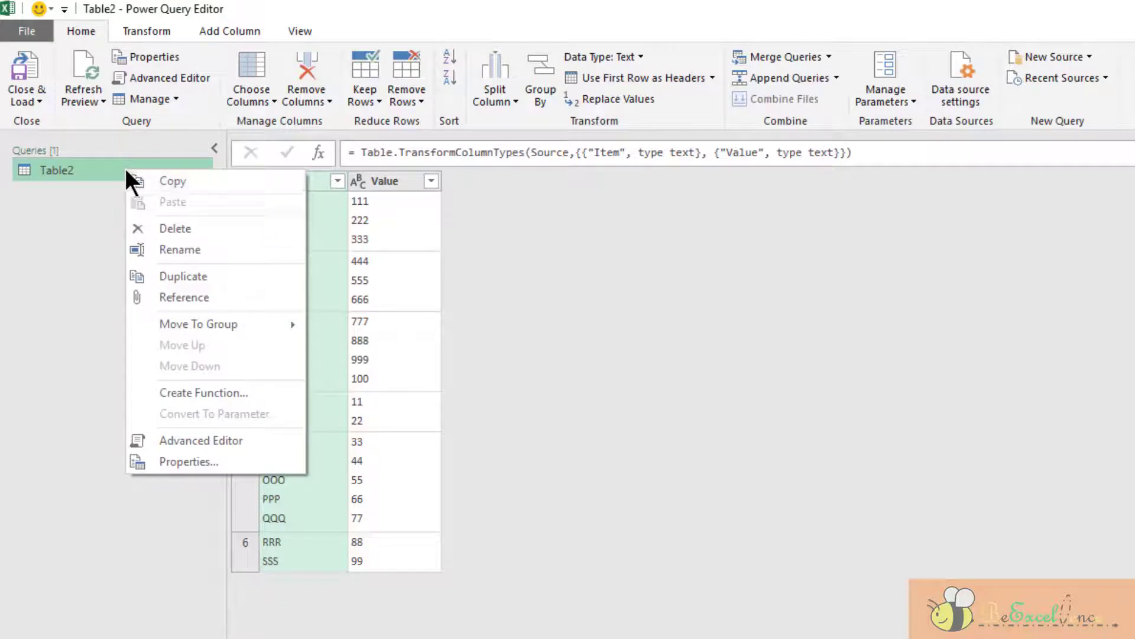
mouse_move(211, 300)
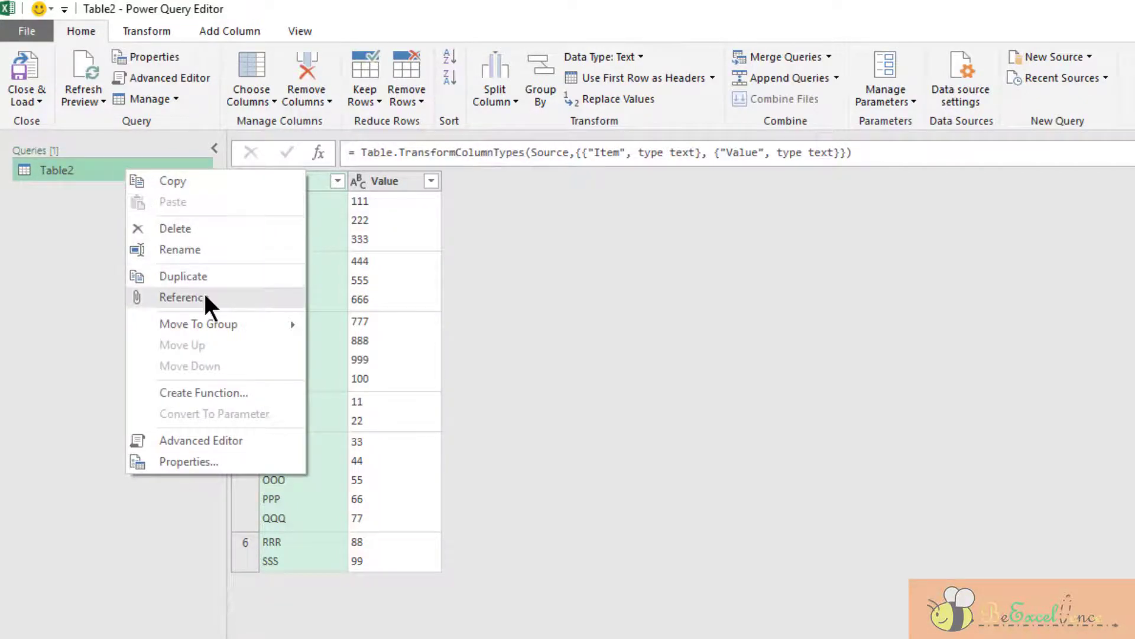
click(183, 297)
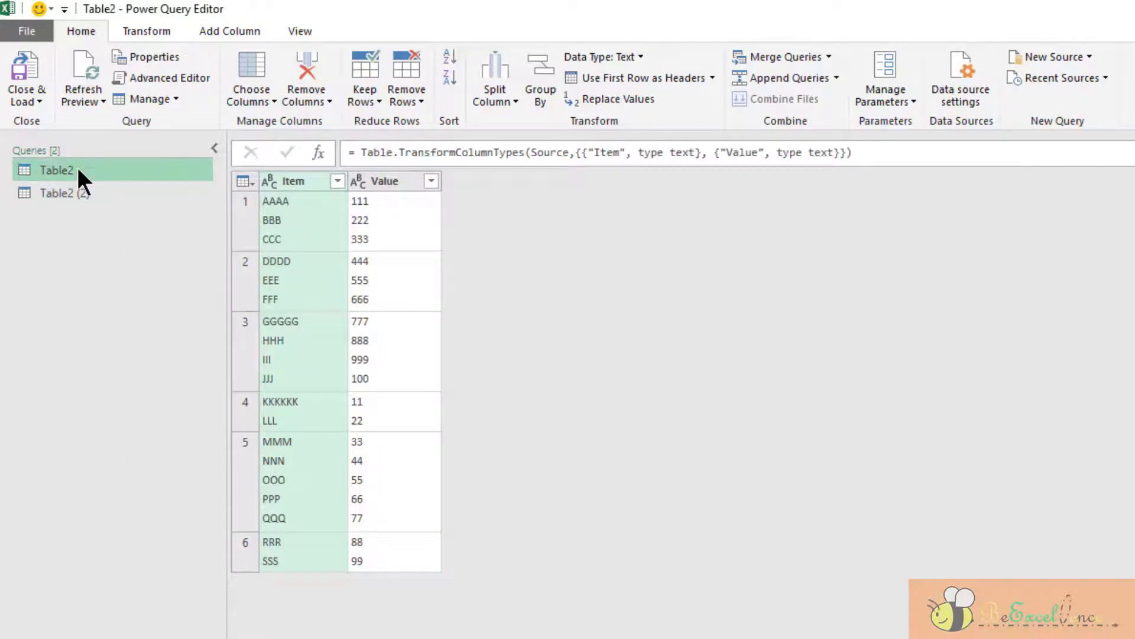
right_click(55, 169)
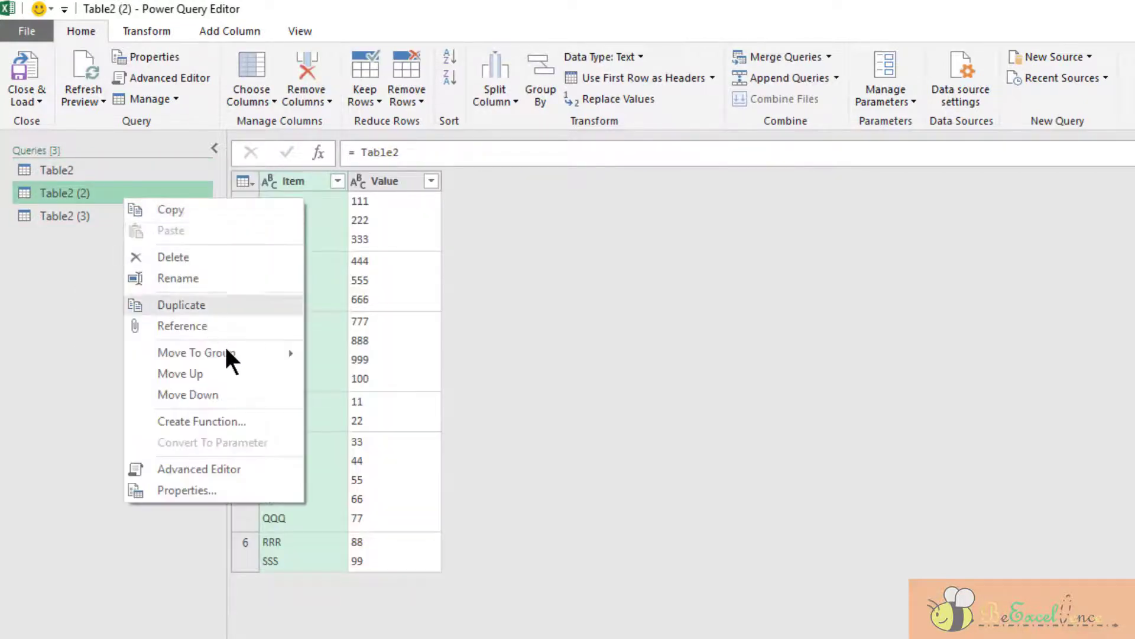
click(178, 277)
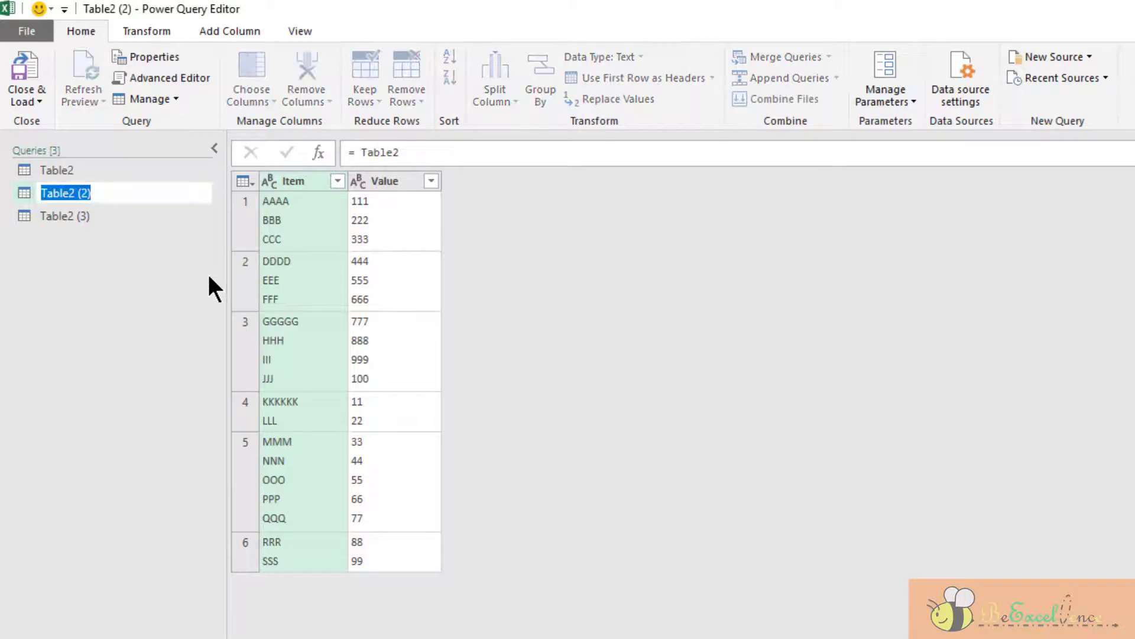
text(ColA)
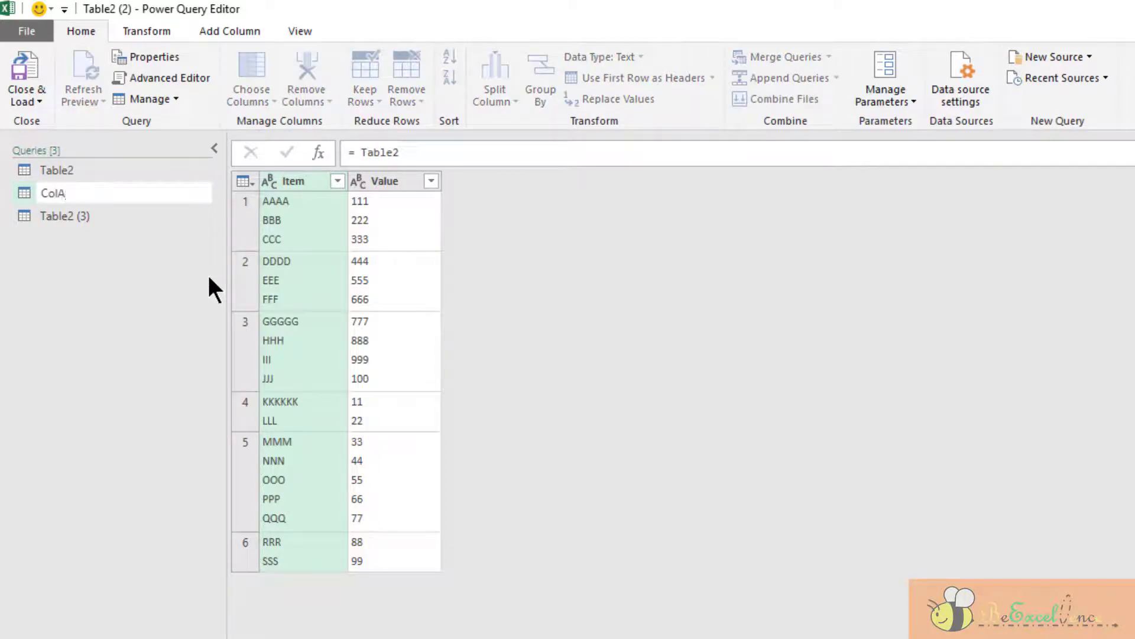
right_click(64, 216)
text(ColB)
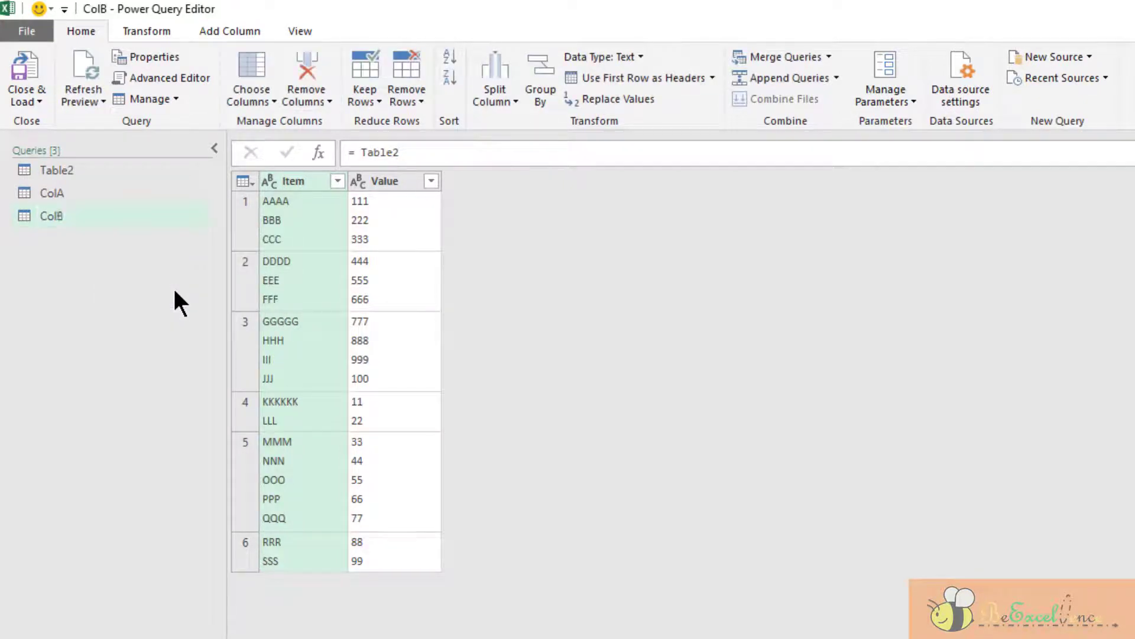
Step: In ColA keep only Item, split it at line feeds into 19 rows and add an Index from 0
click(51, 193)
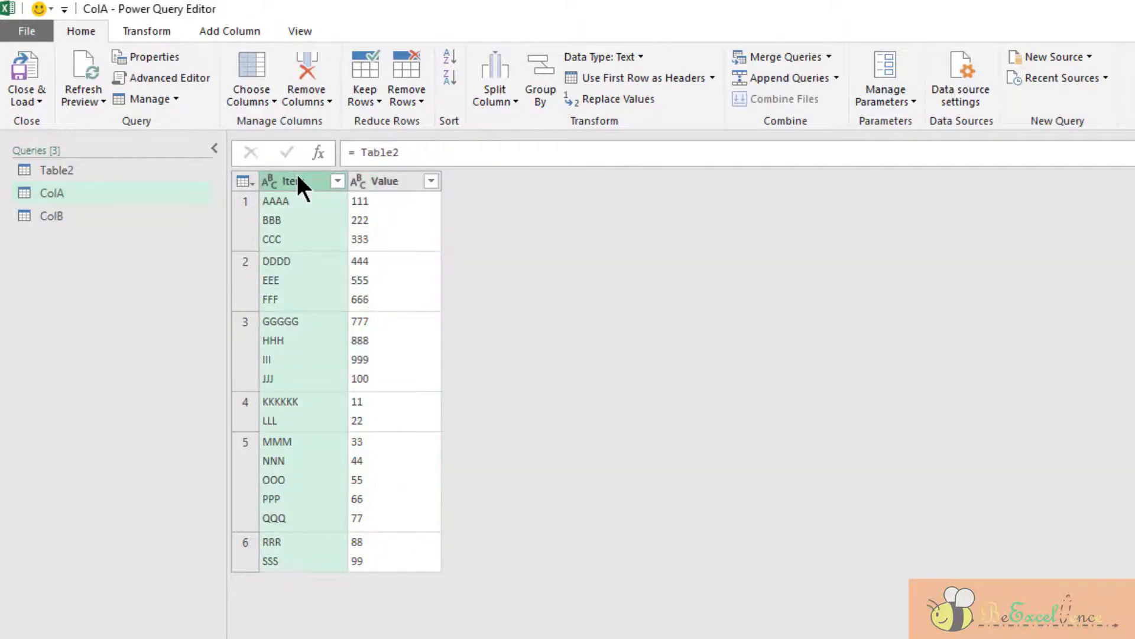
right_click(289, 180)
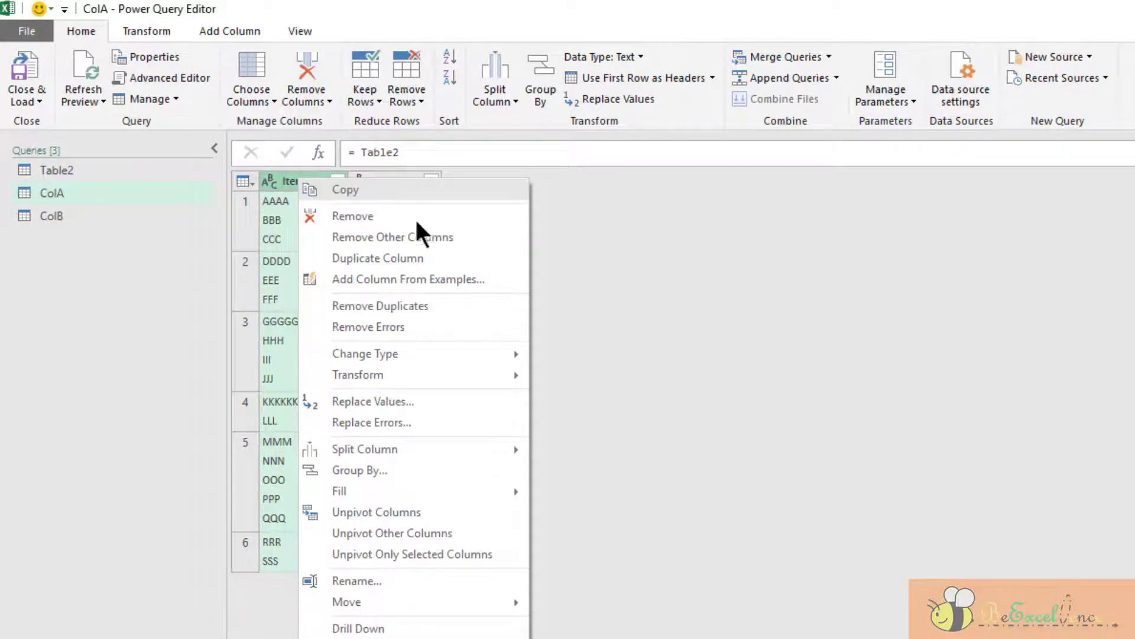
click(392, 237)
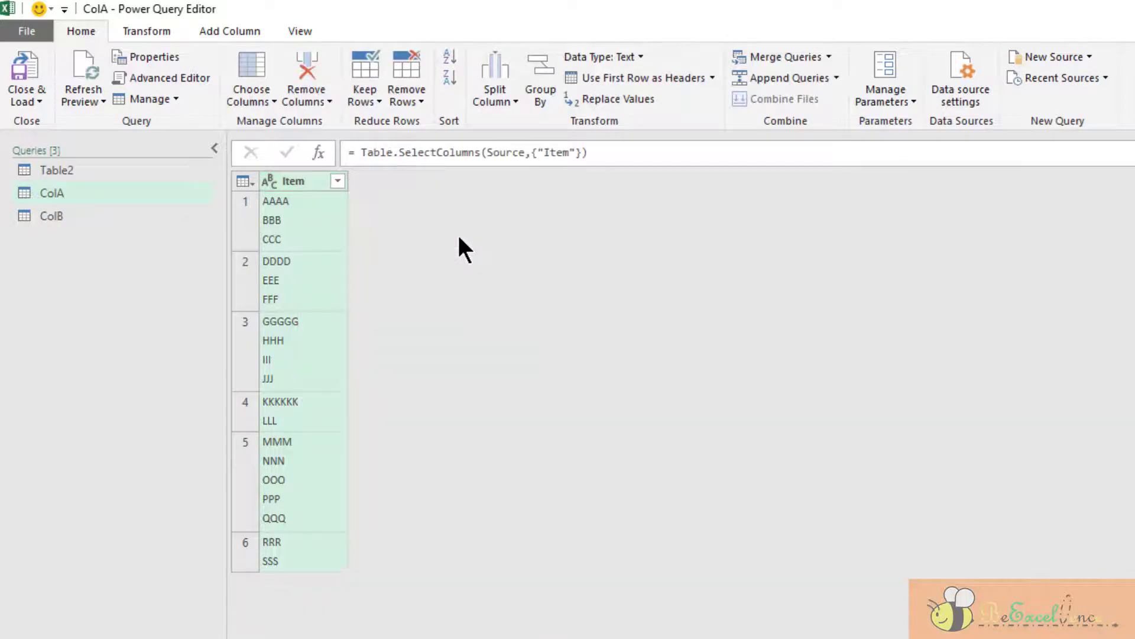
click(494, 78)
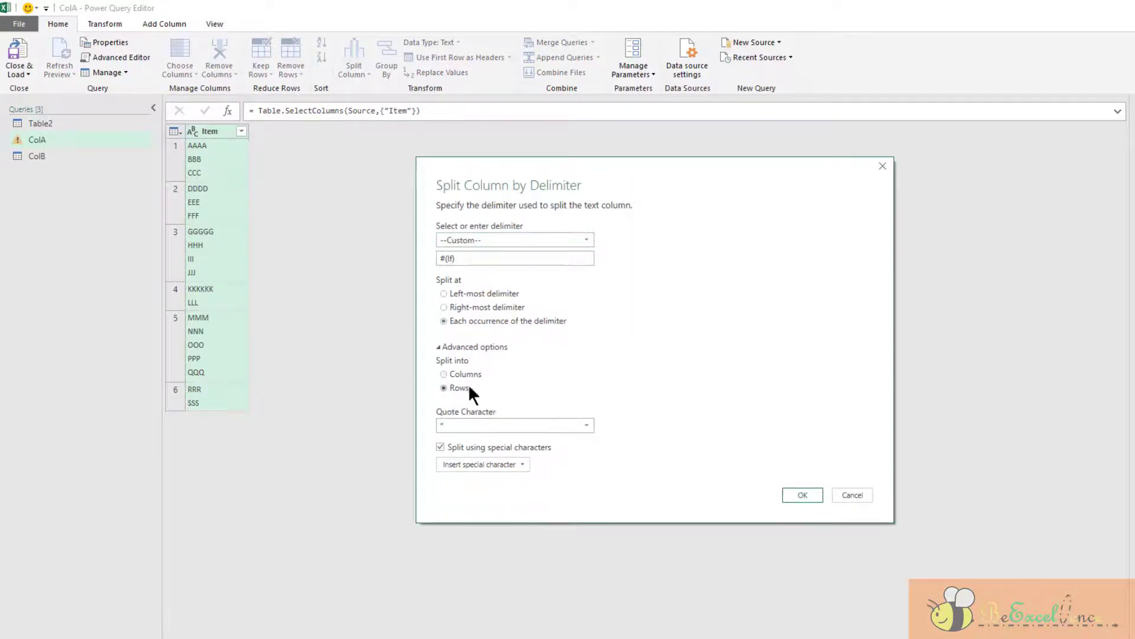
click(802, 494)
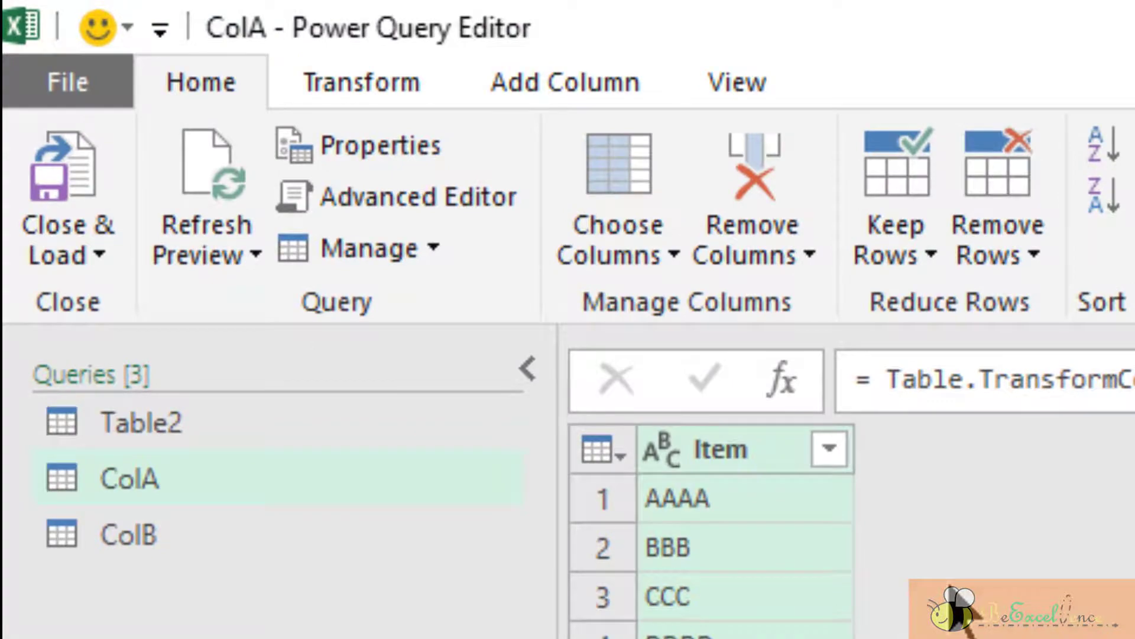
click(564, 82)
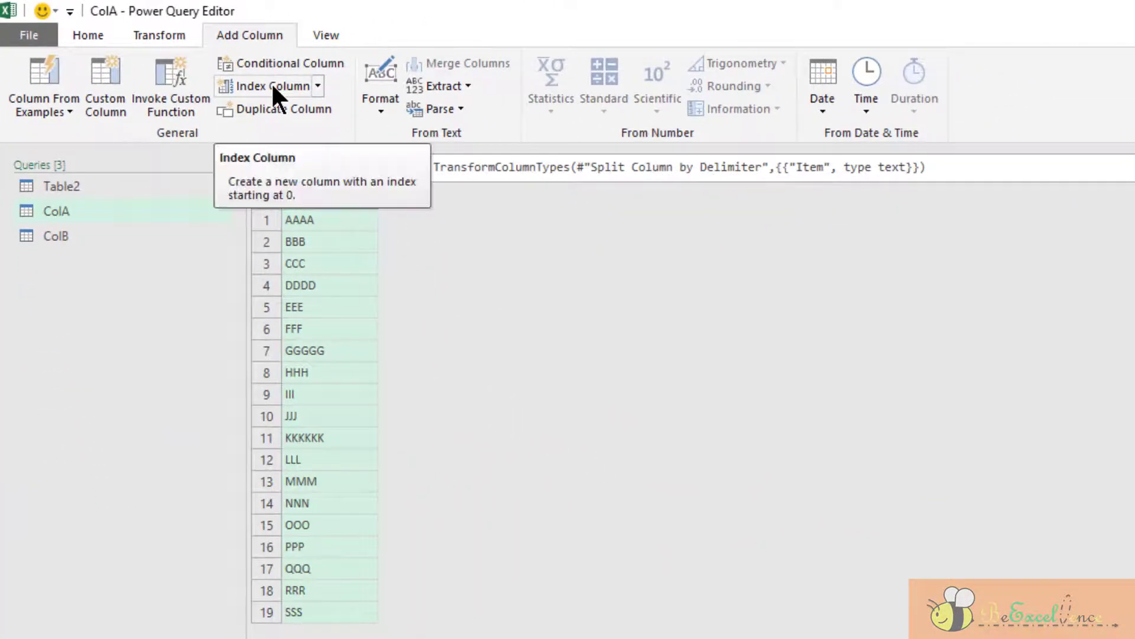
click(257, 85)
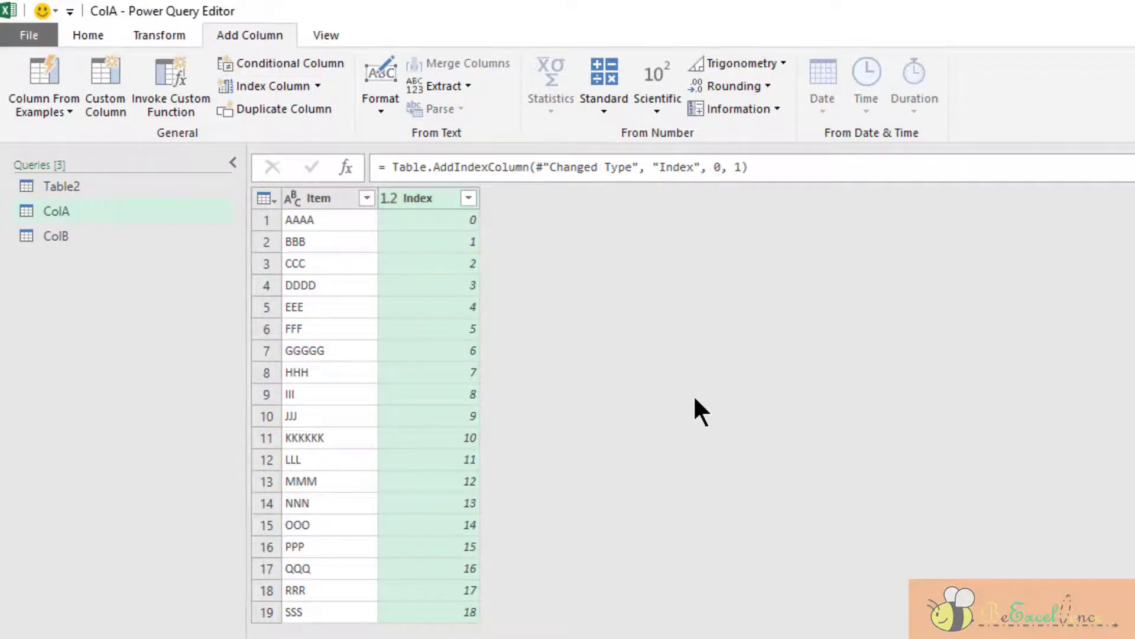
mouse_move(604, 282)
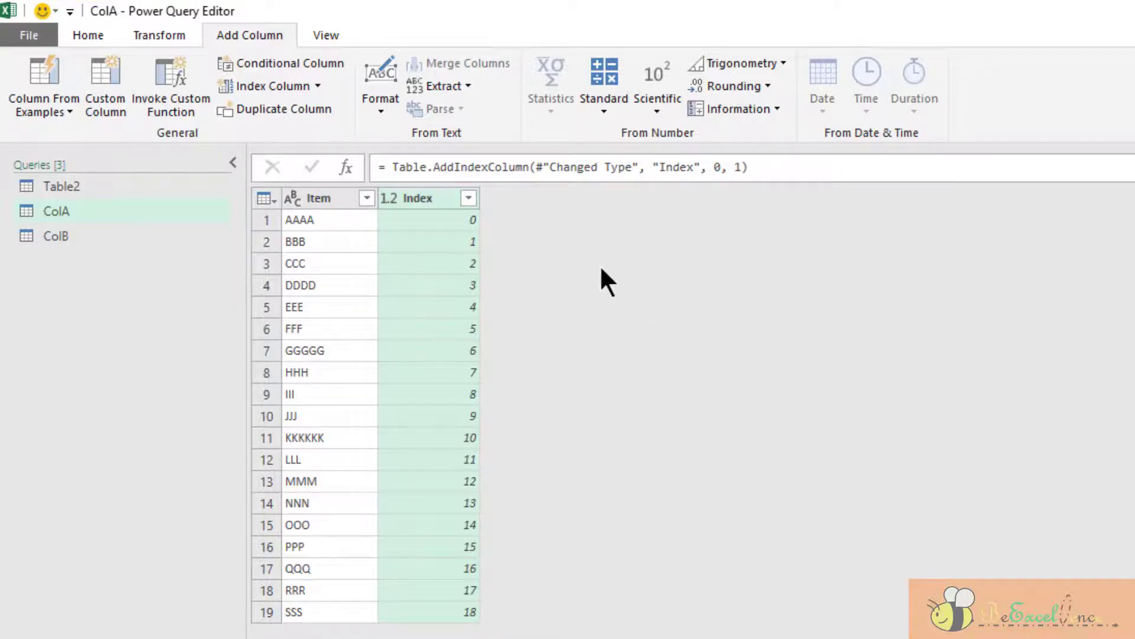
mouse_move(696, 304)
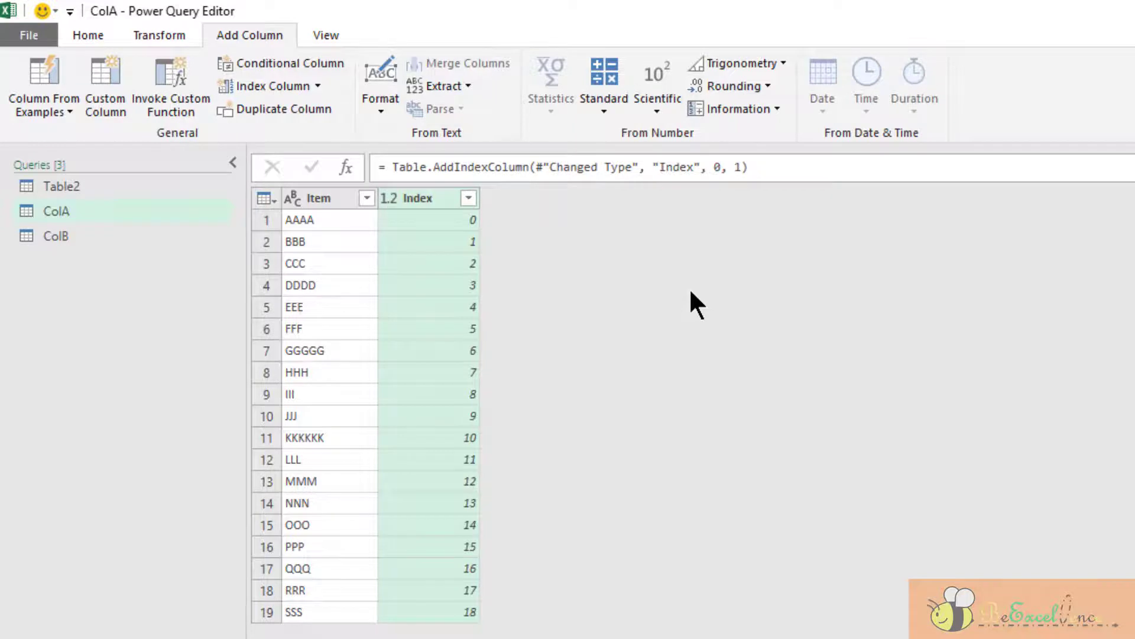
Step: In ColB keep only Value, split it by delimiter into 19 rows and add an Index from 0
click(56, 236)
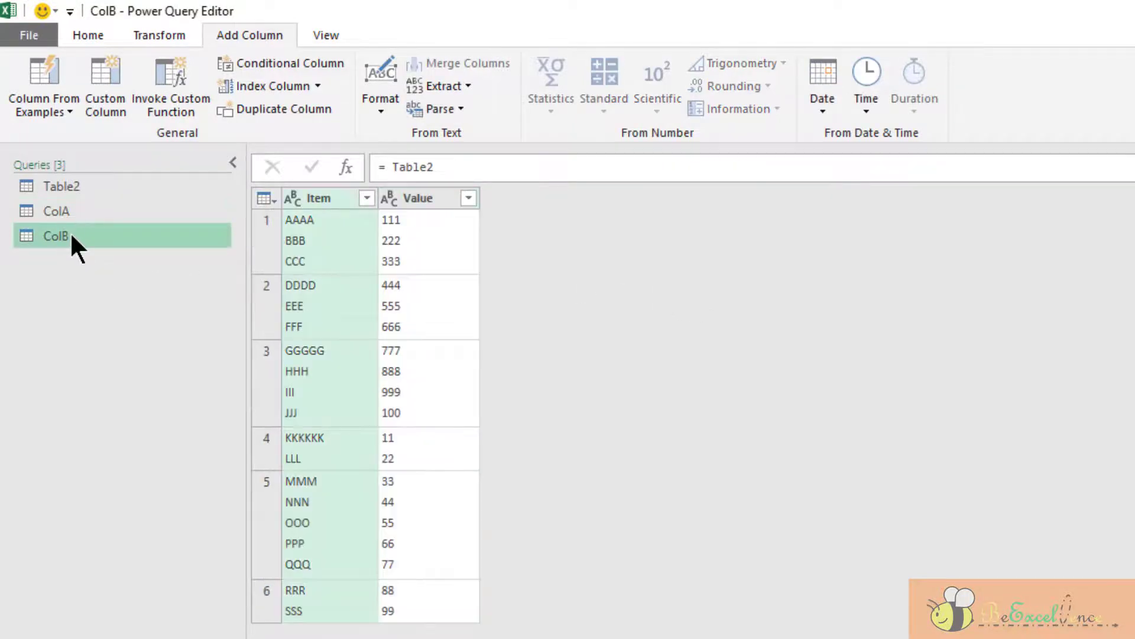
mouse_move(306, 225)
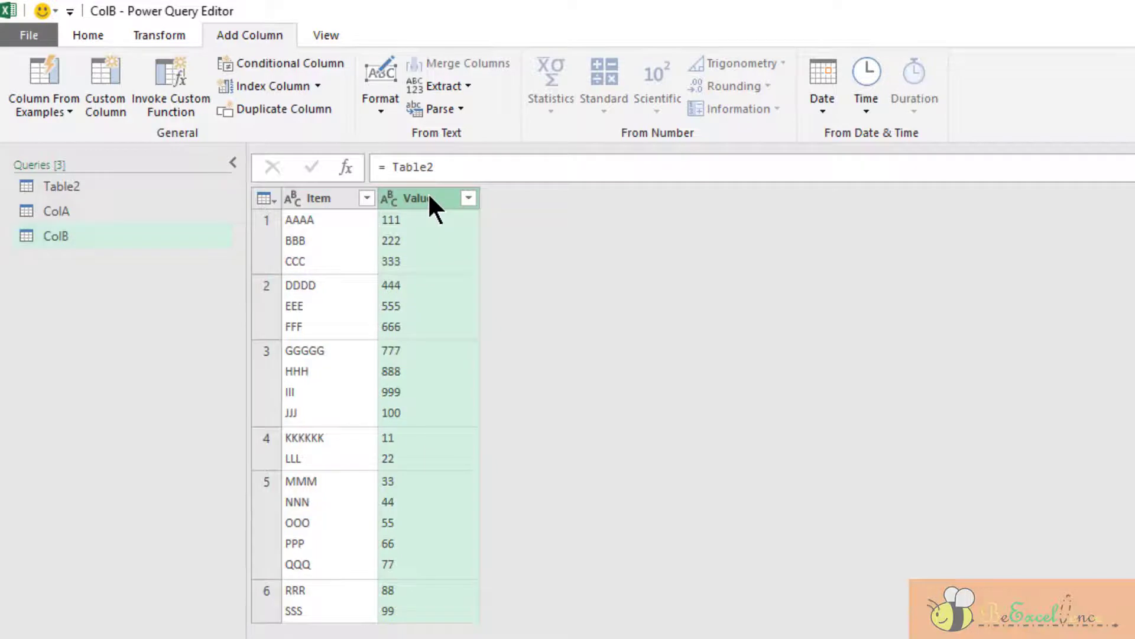
right_click(418, 197)
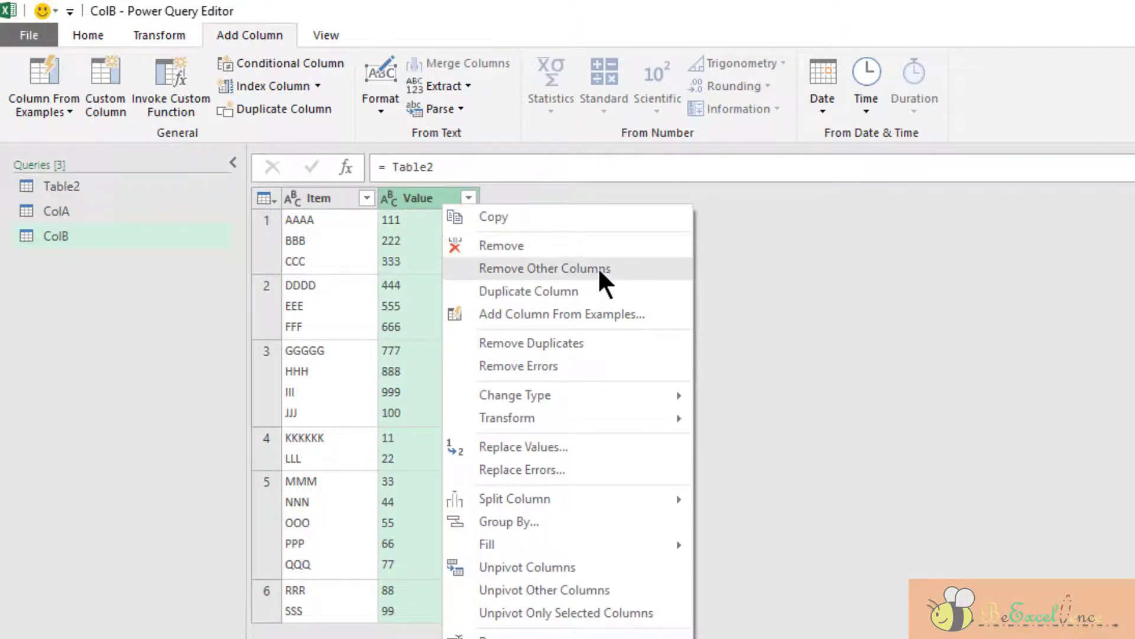
click(544, 269)
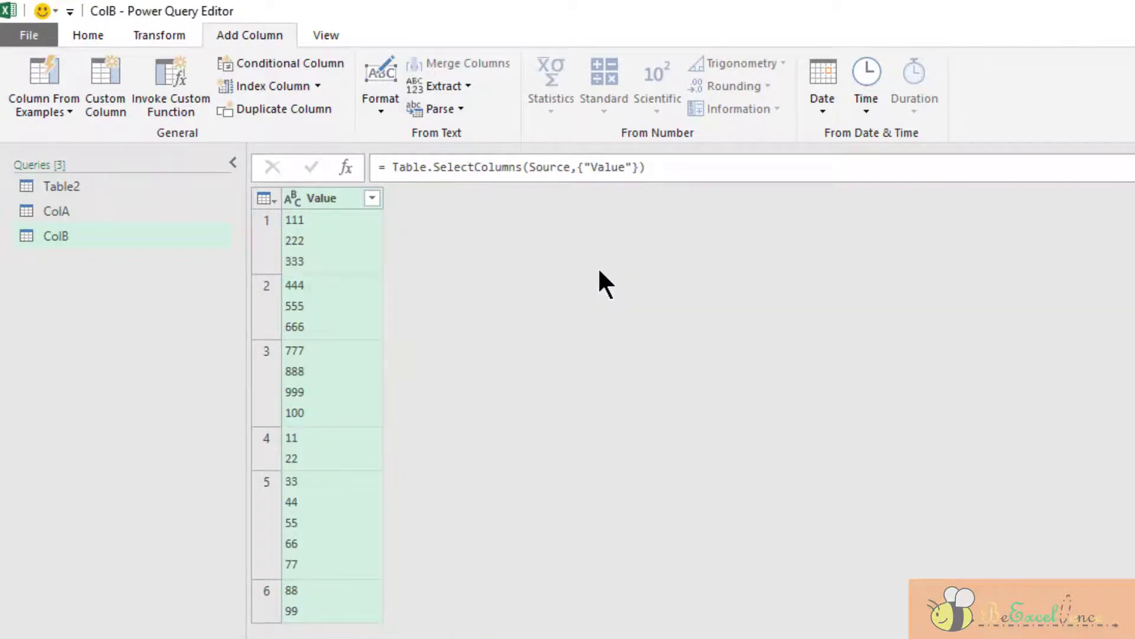
click(86, 34)
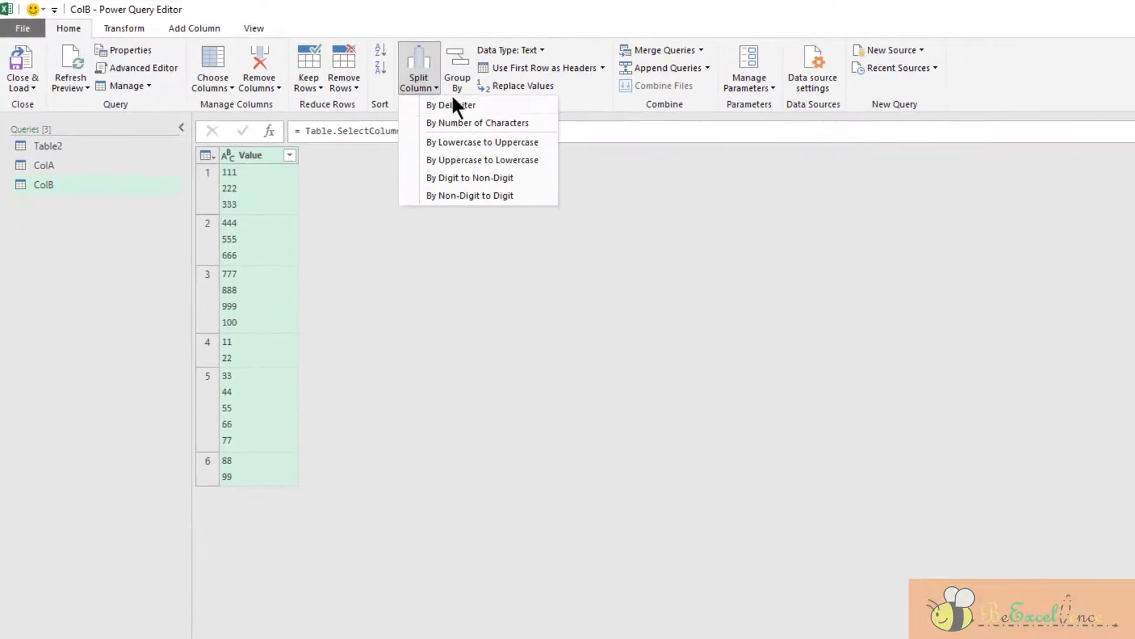
click(450, 105)
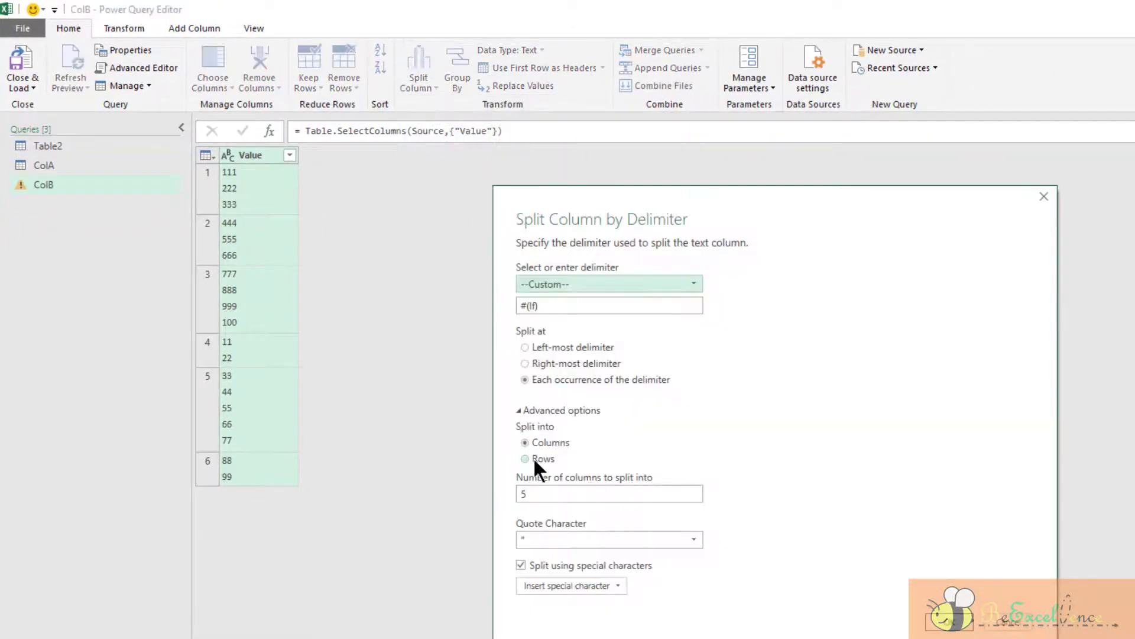
click(525, 459)
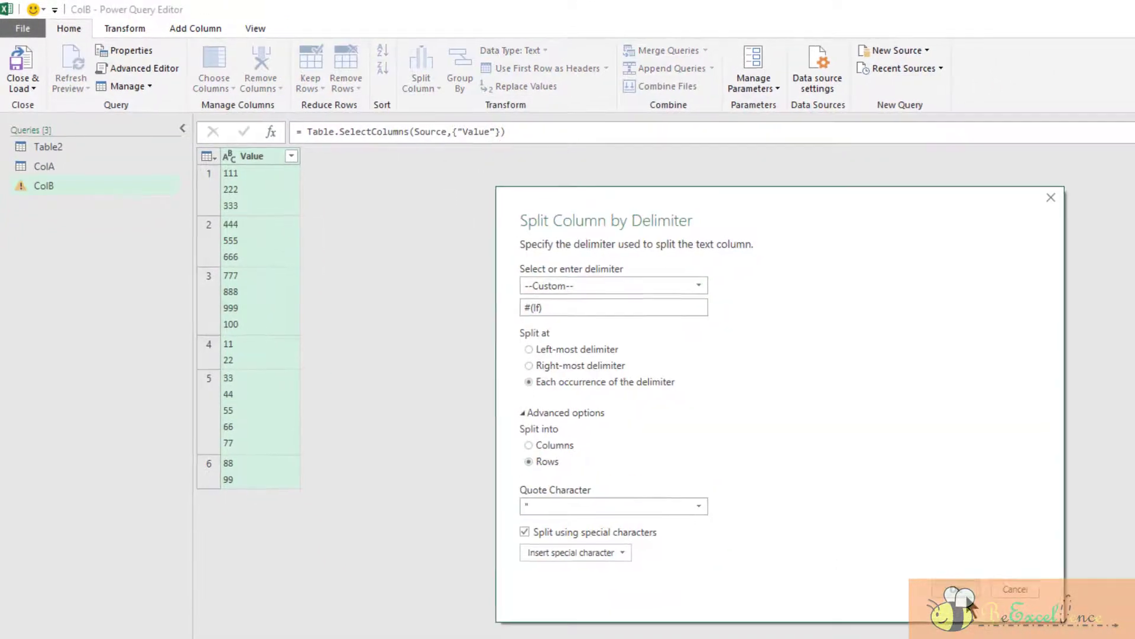
click(951, 589)
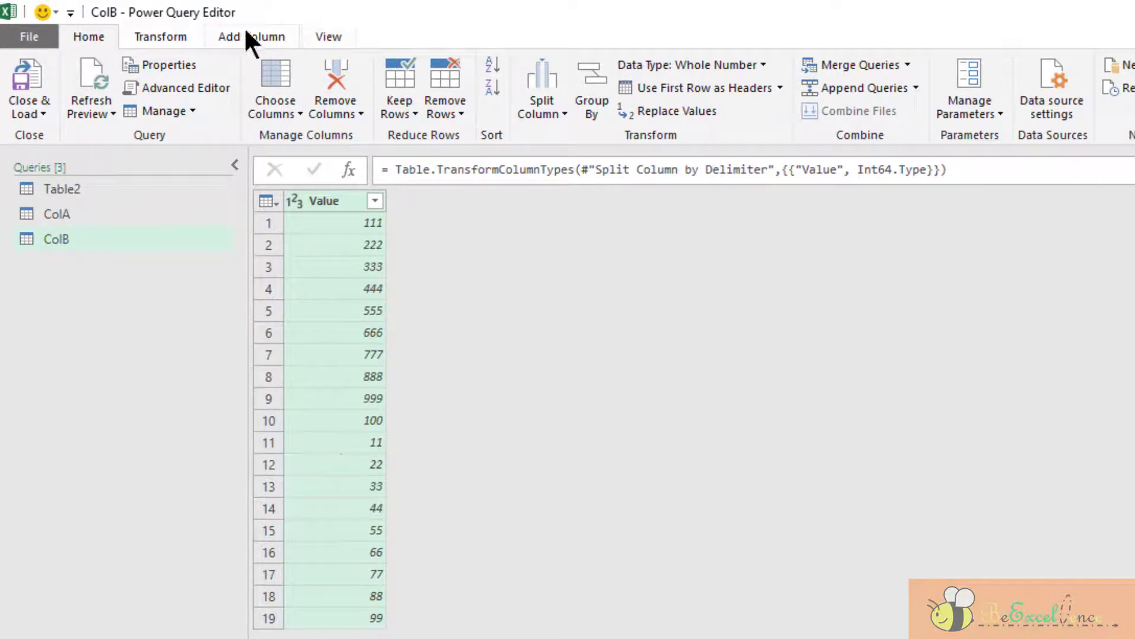
click(251, 37)
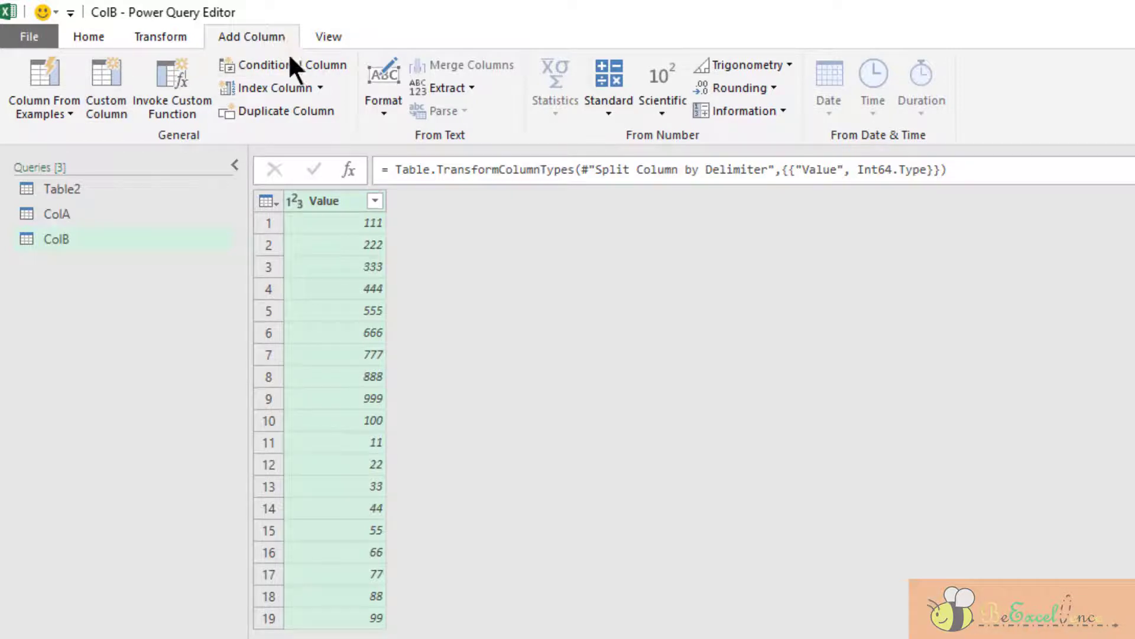
click(272, 86)
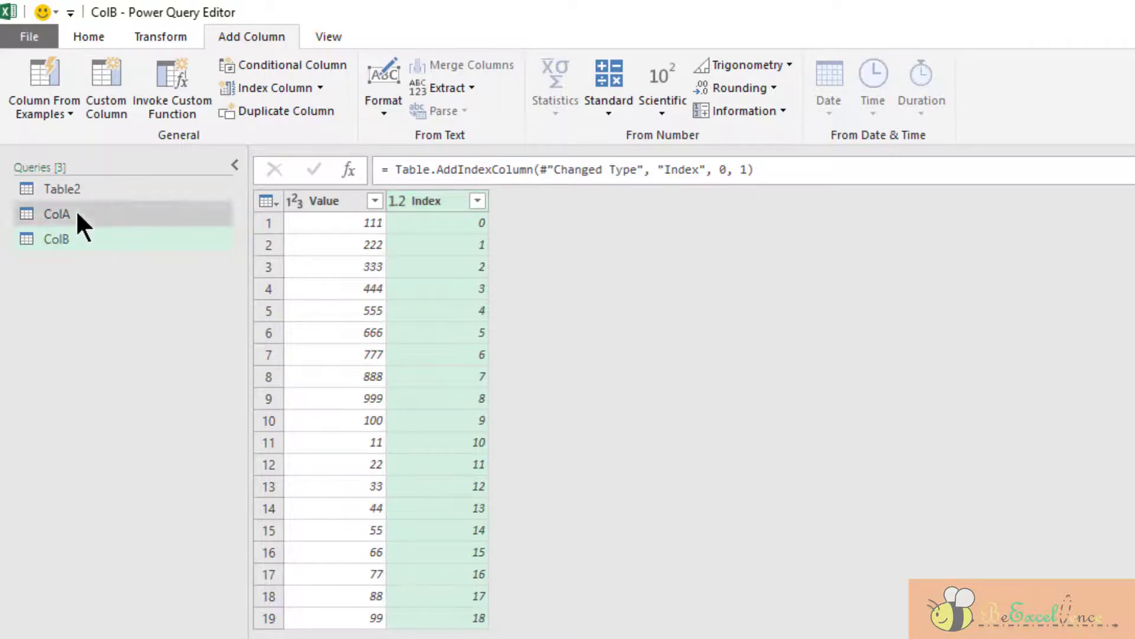
Step: Check ColA and ColB carry matching 0–18 indexes, then bring up Merge Queries from ColA
click(56, 214)
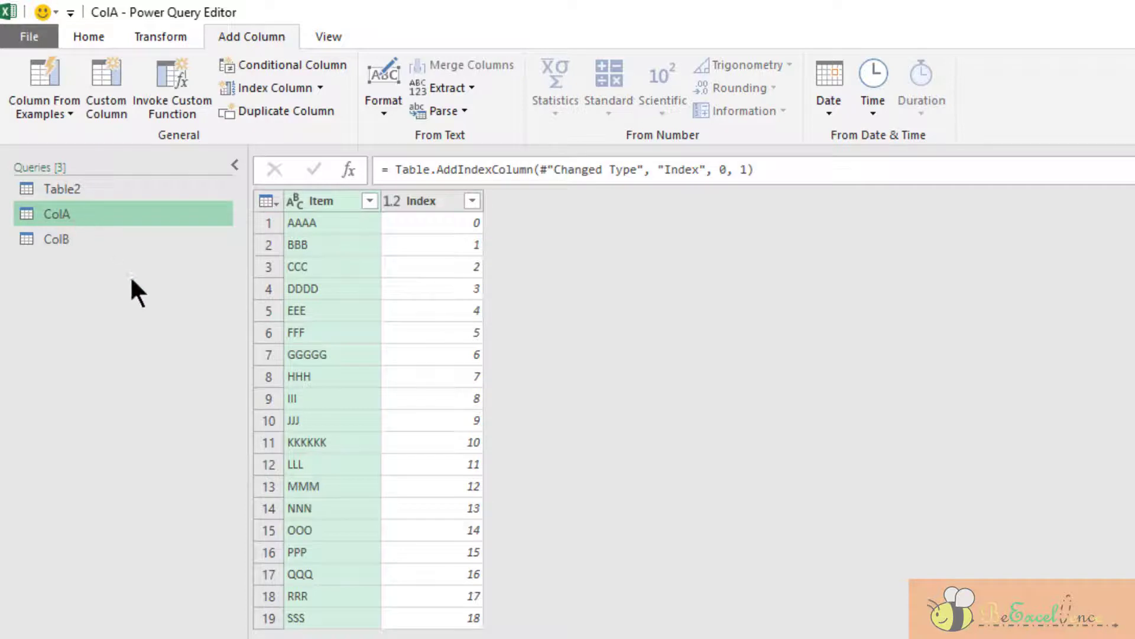
click(57, 239)
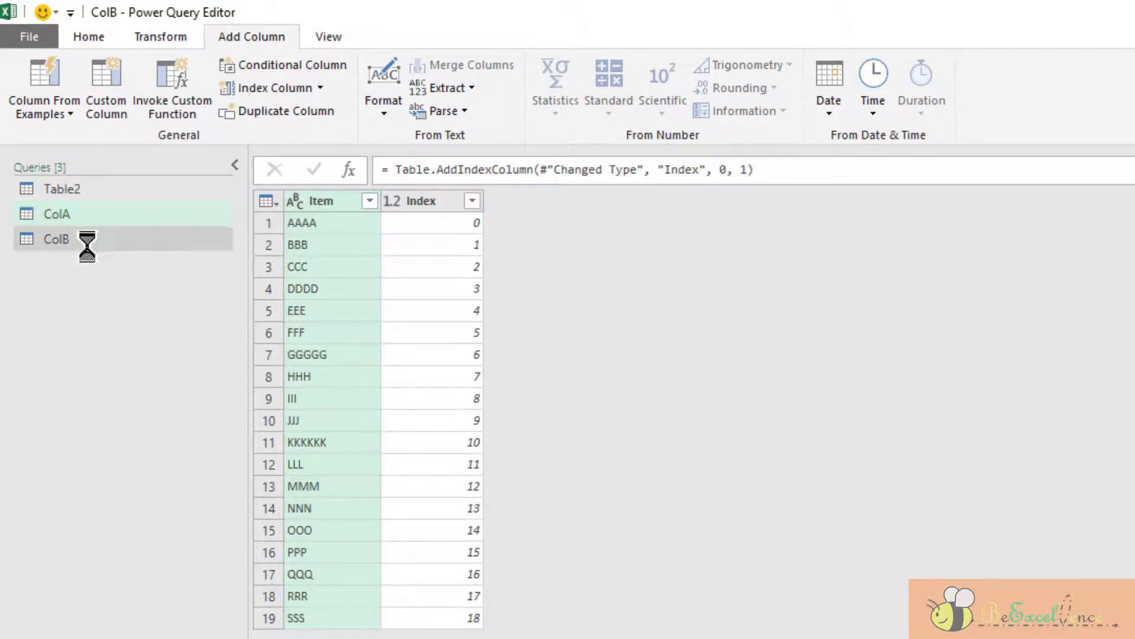
click(56, 239)
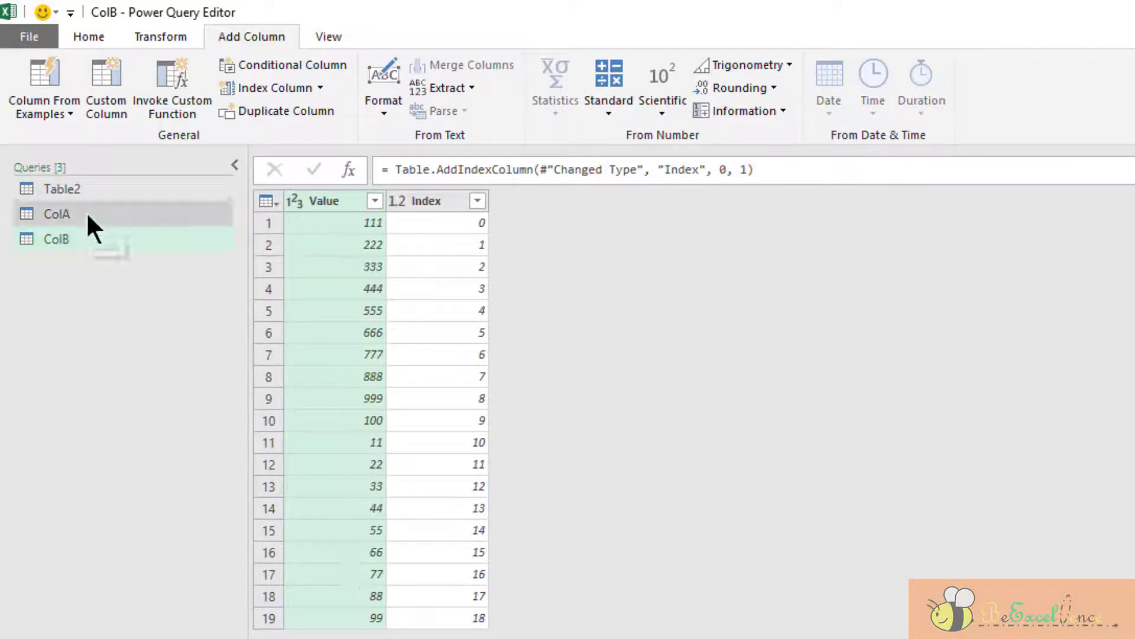
click(57, 214)
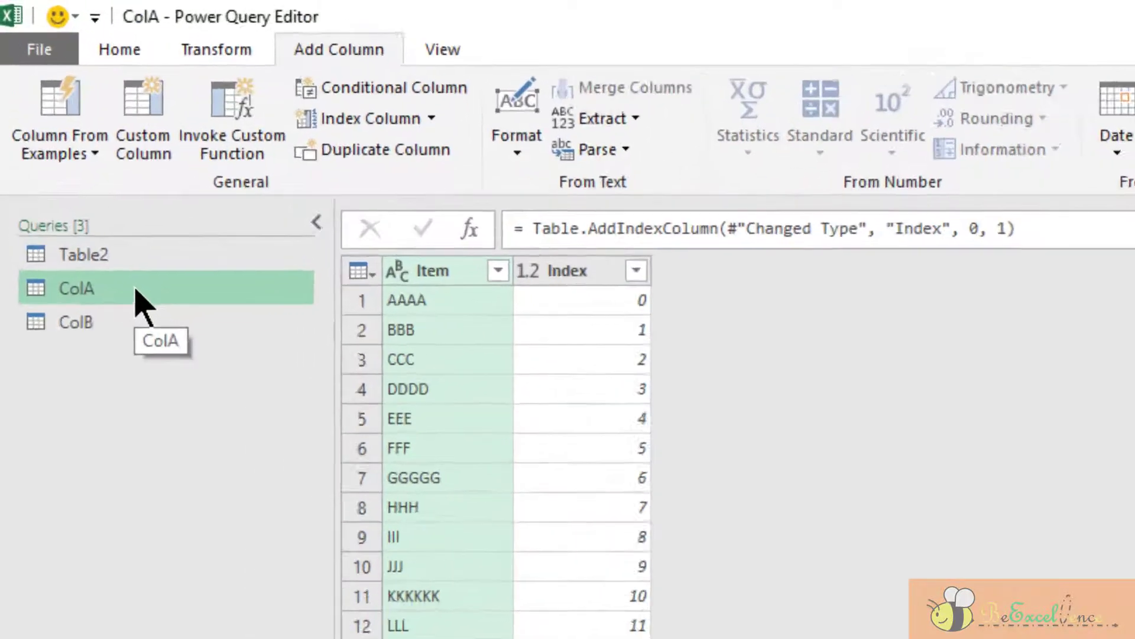
click(114, 50)
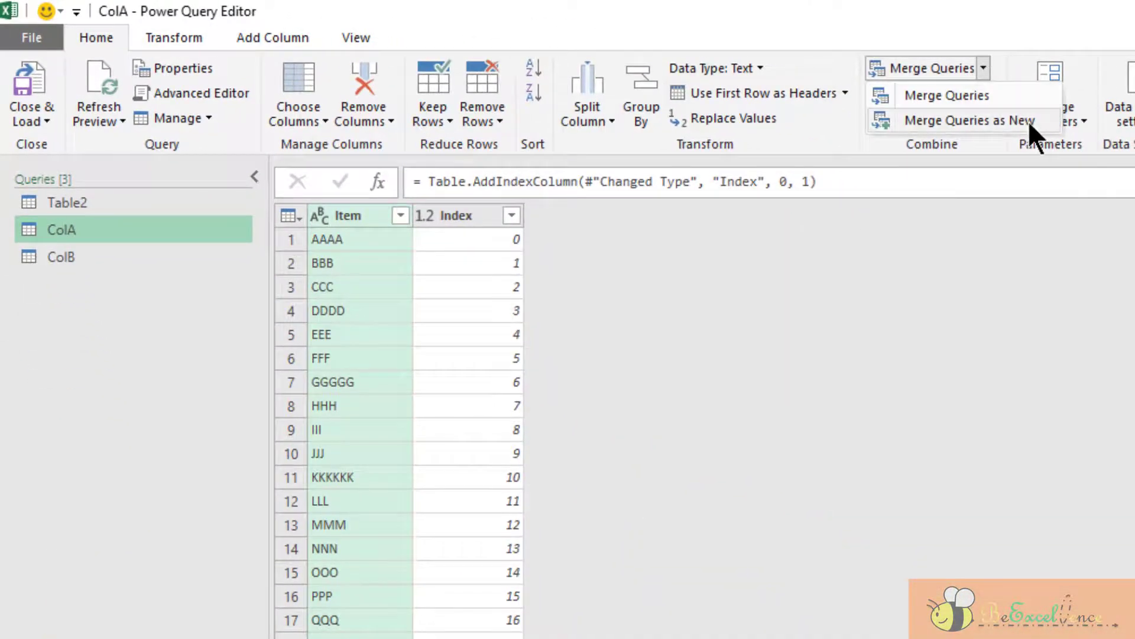
Step: Merge ColA with ColB as a new Merge1 query, matching on the Index columns with Left Outer join
click(946, 95)
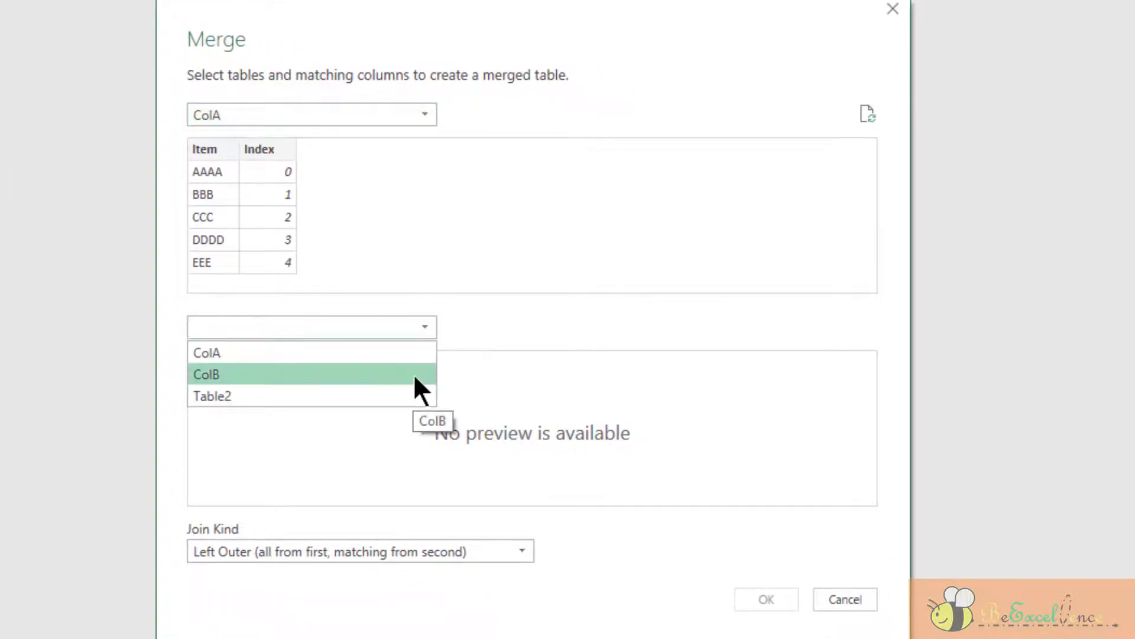
click(206, 374)
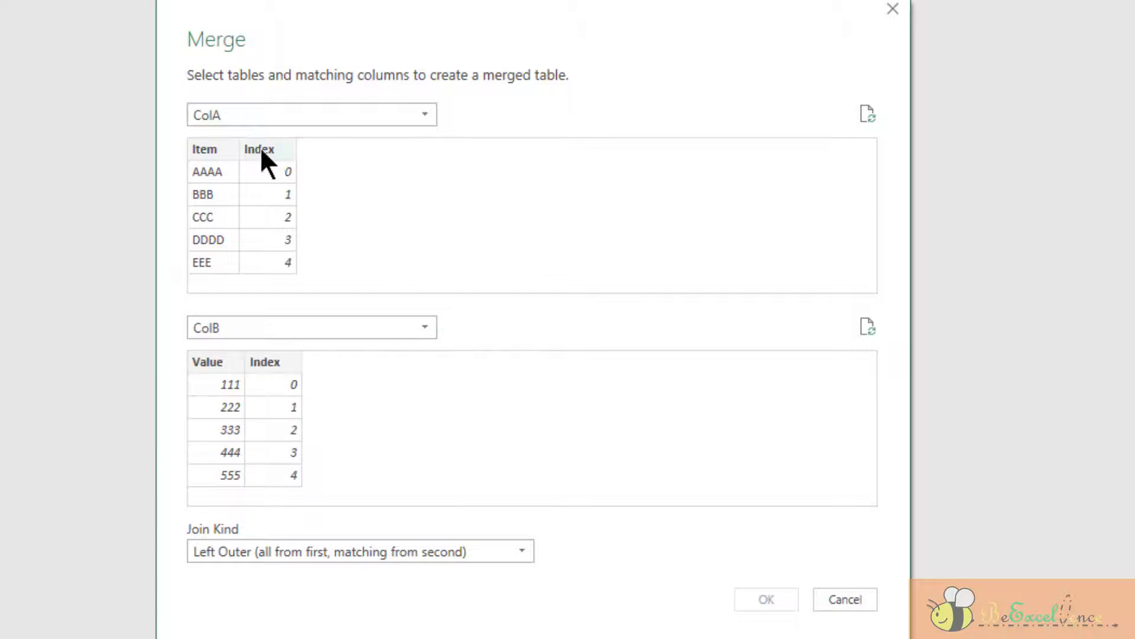
click(263, 362)
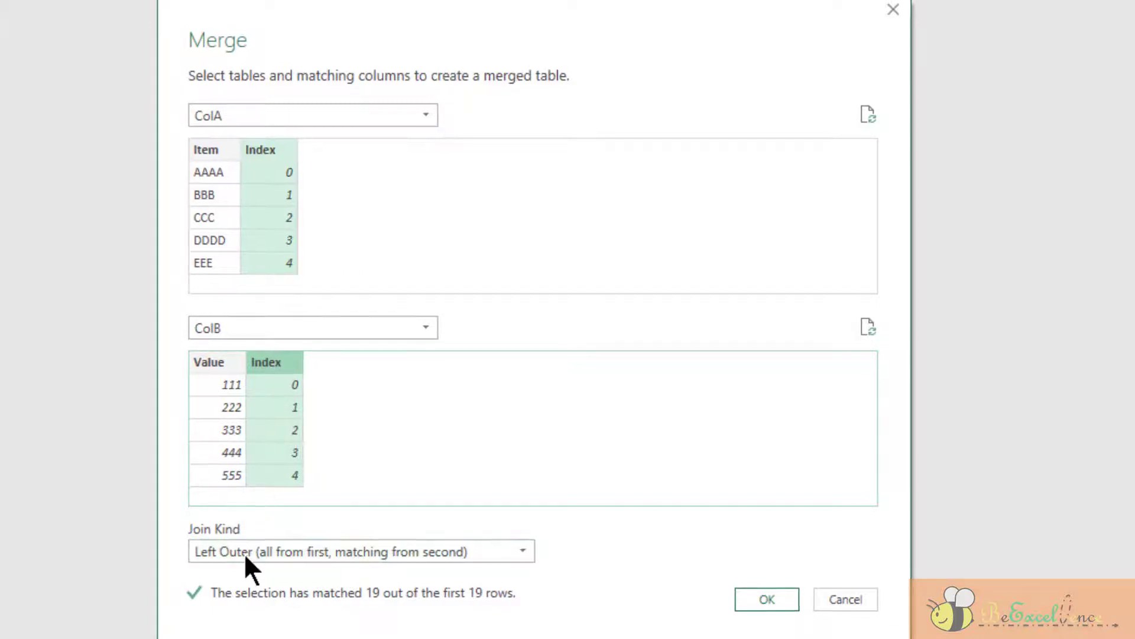
click(766, 598)
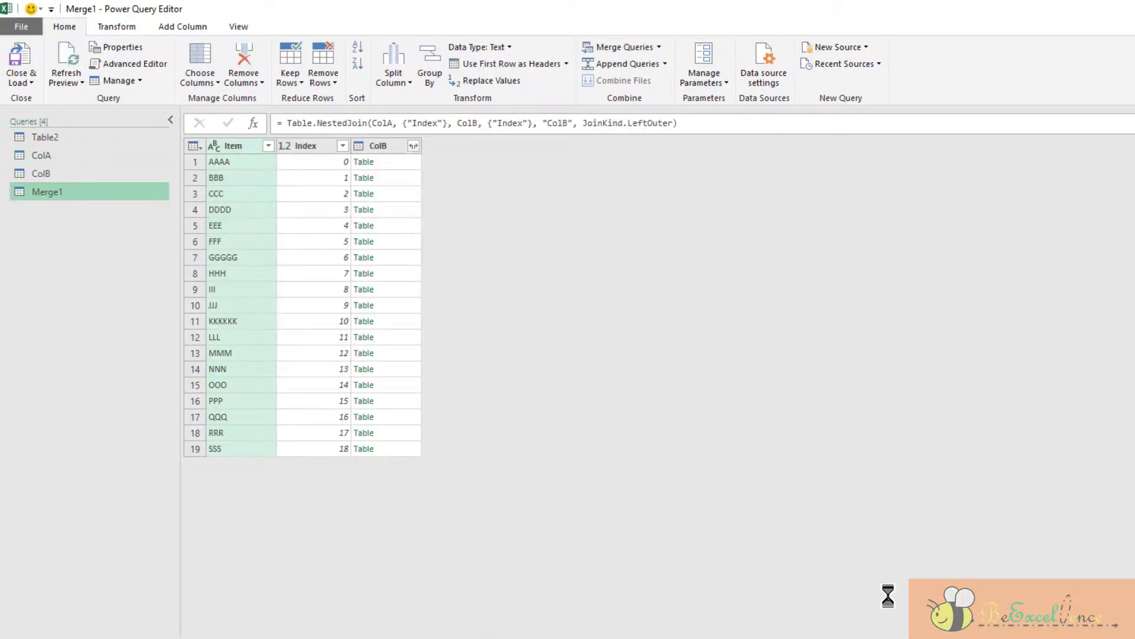
Step: Expand the ColB tables to only Value without the original-name prefix, pairing each Item with its Value
click(376, 146)
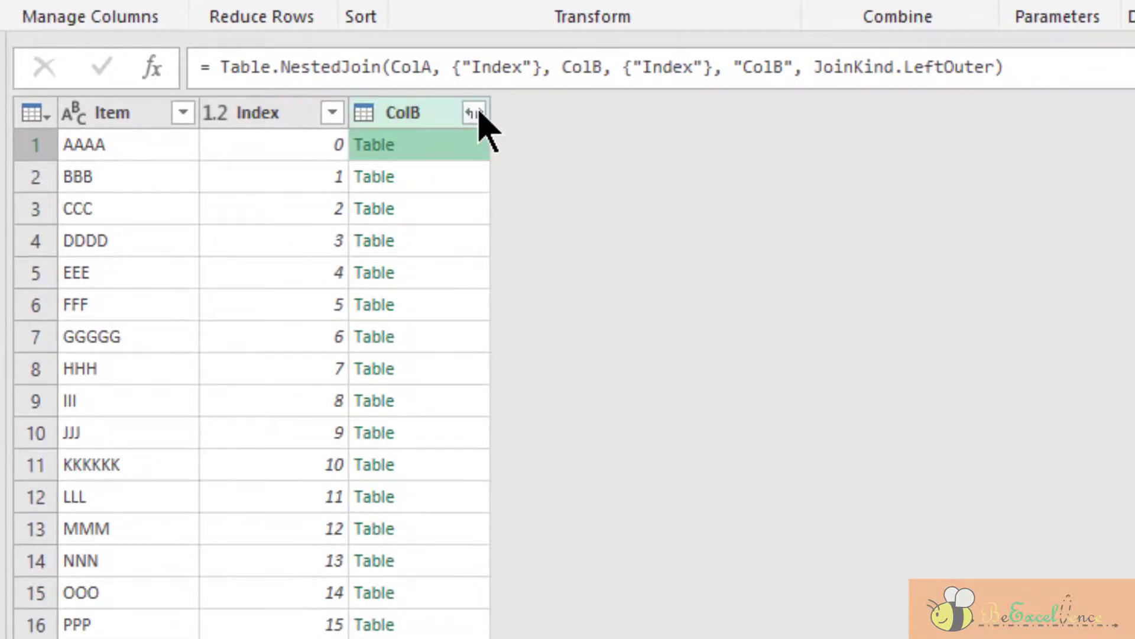
click(473, 113)
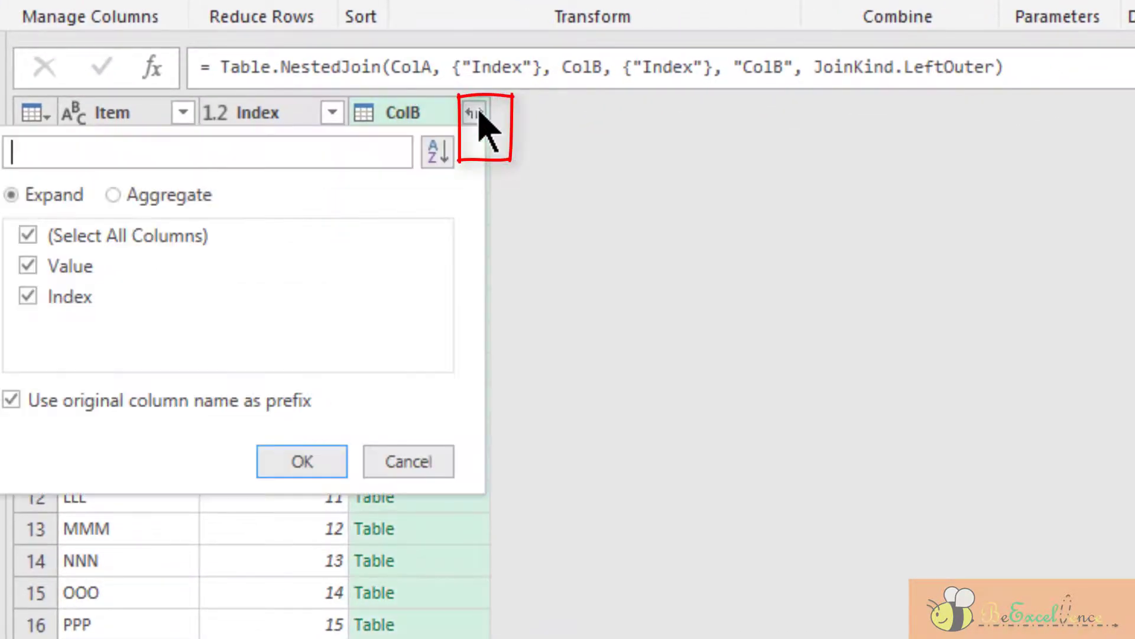
click(27, 295)
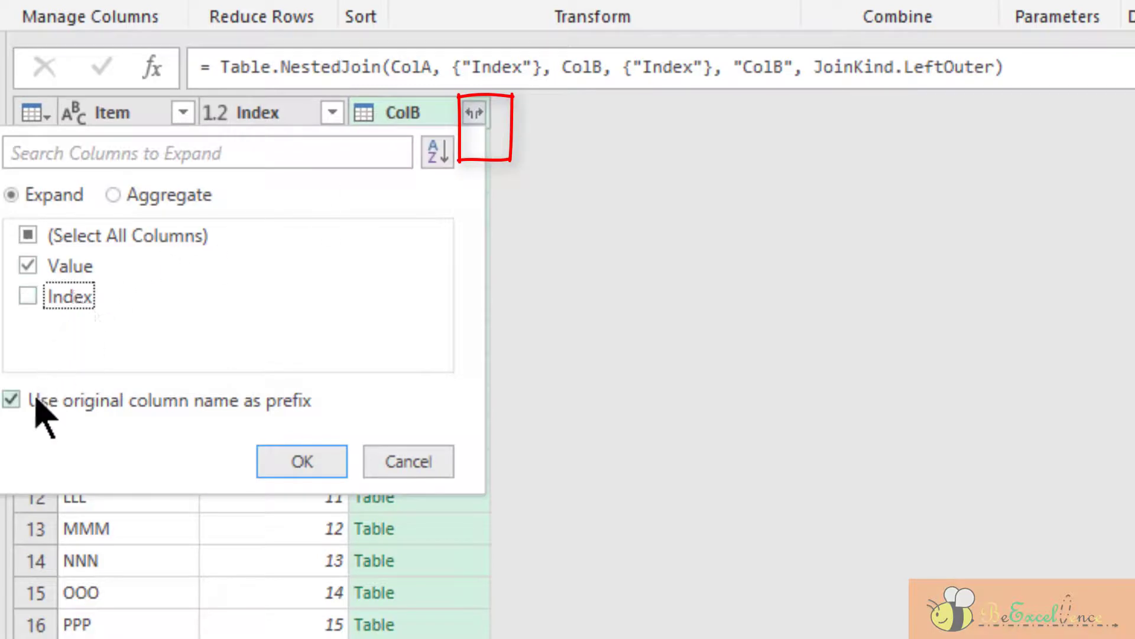
click(11, 401)
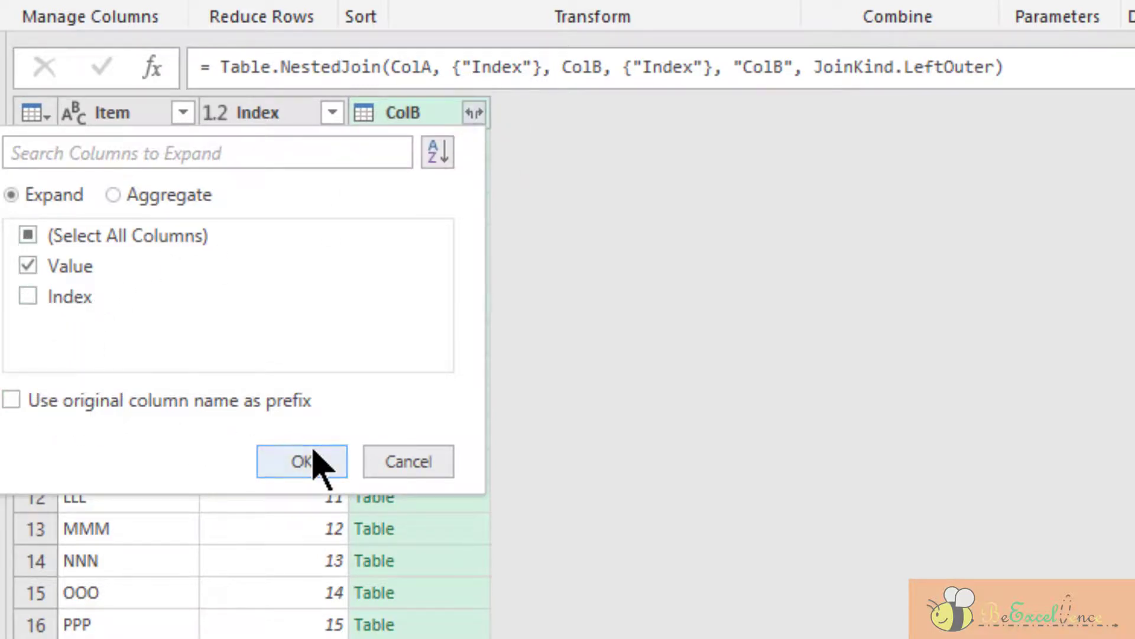
click(302, 461)
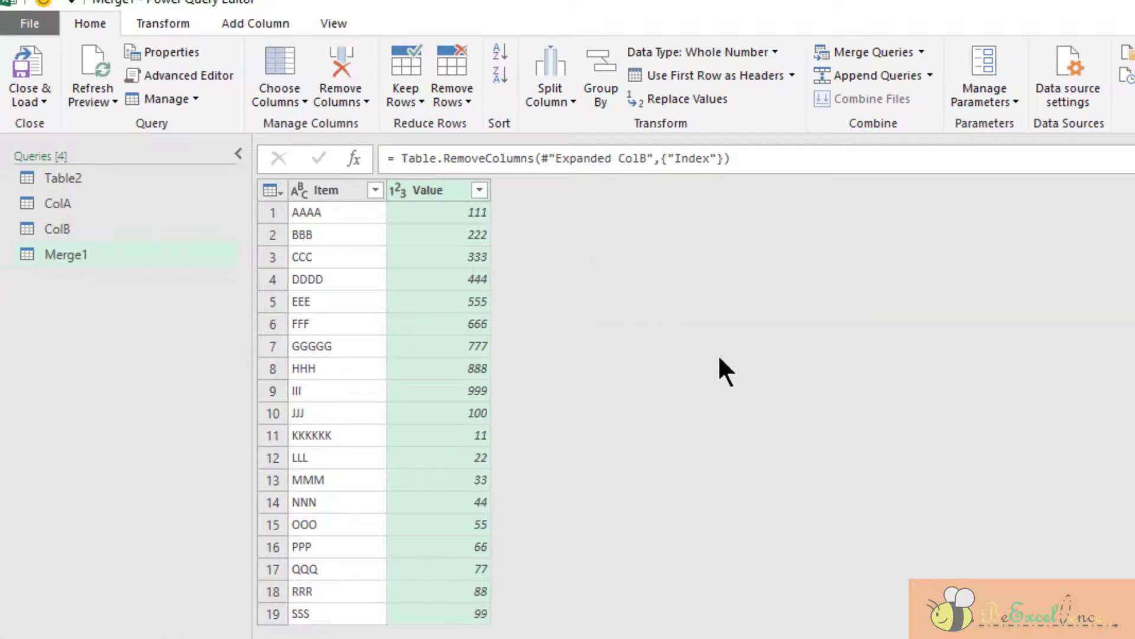
mouse_move(717, 356)
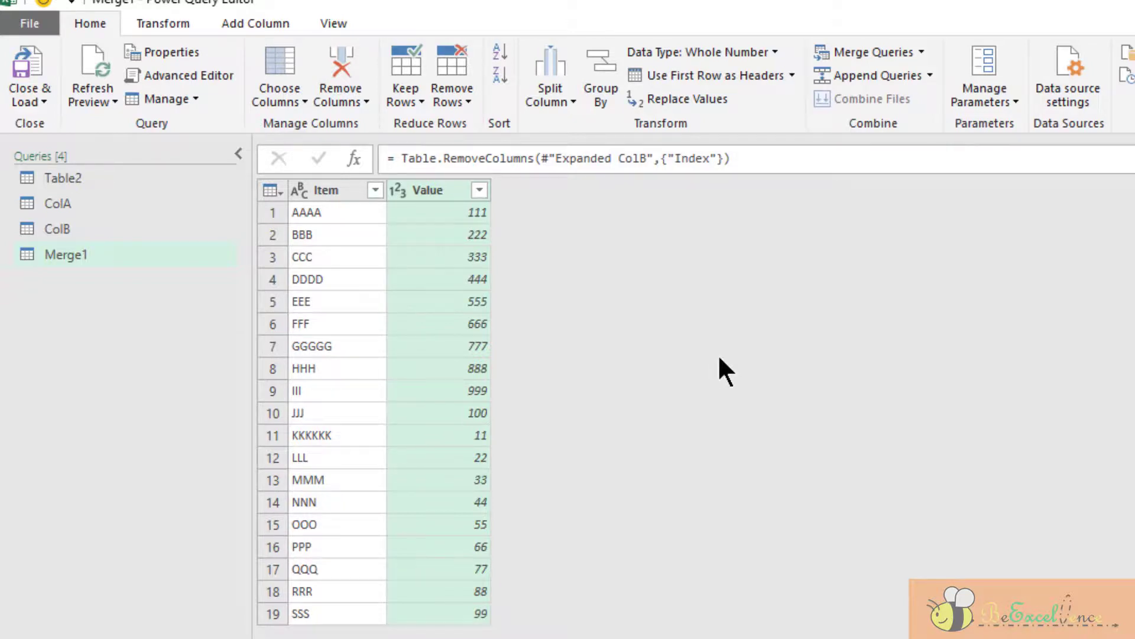
mouse_move(638, 358)
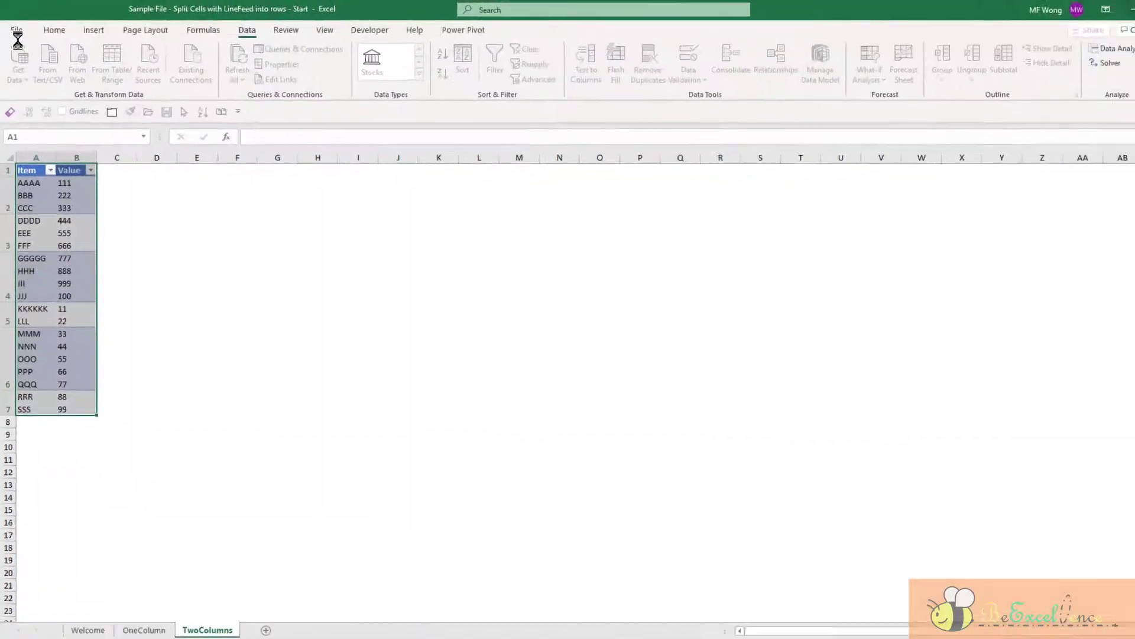
Step: Load Merge1 to a new sheet as a 19-row Item/Value table and return to the TwoColumns sheet
click(282, 47)
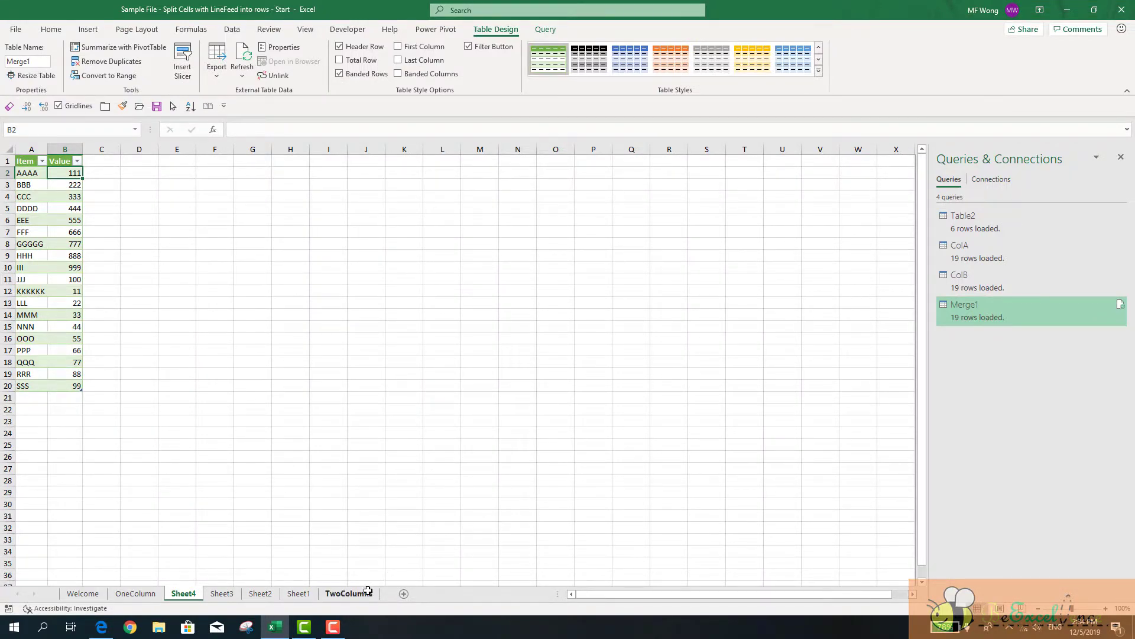
click(348, 592)
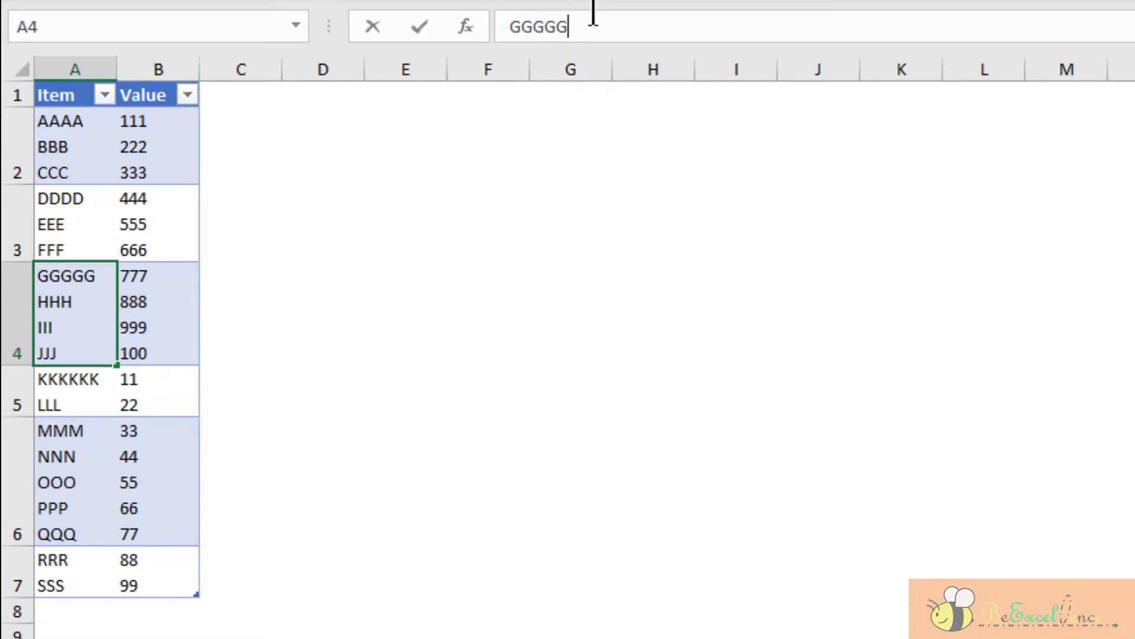
Step: Add new lines xxx after GGGGG in A4 and 1234 after 777 in B4
key(alt+enter)
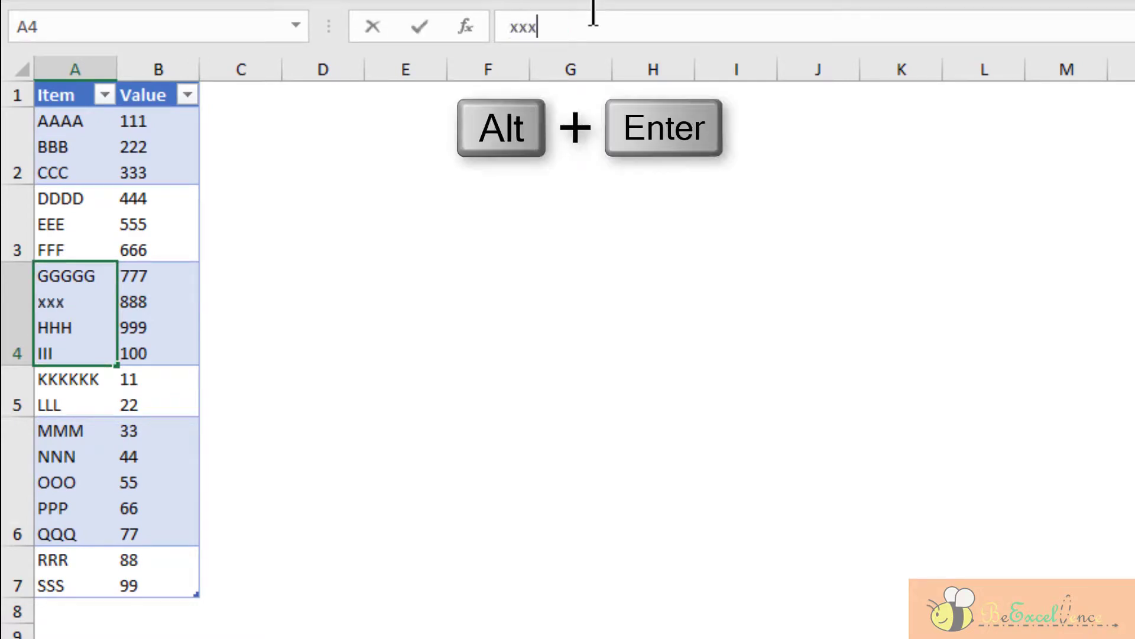
key(alt+enter)
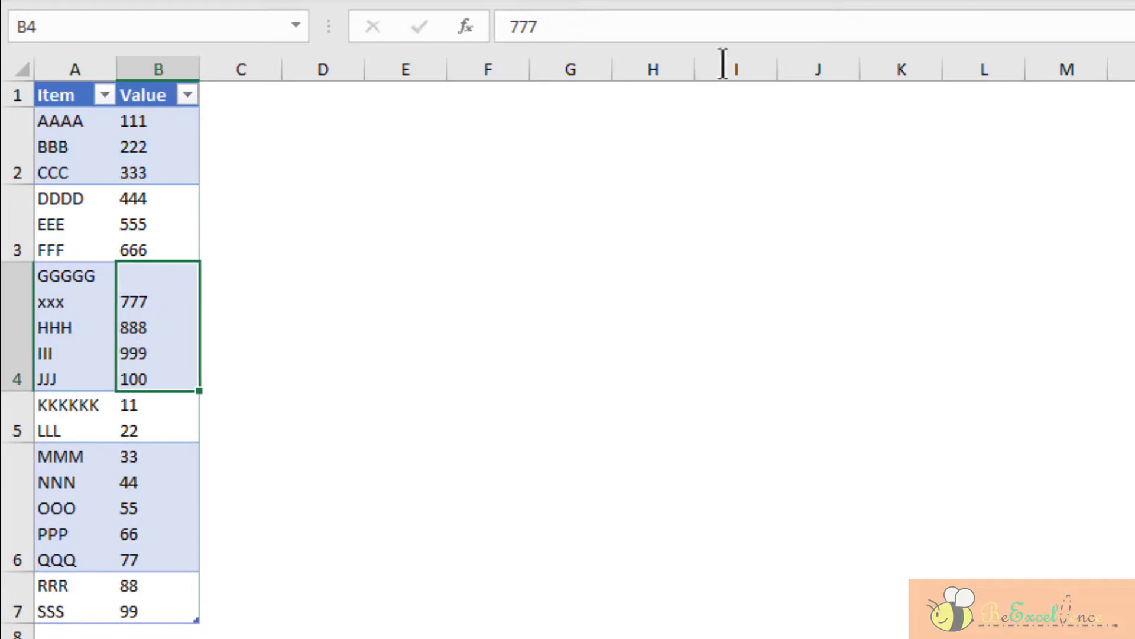
key(alt+enter)
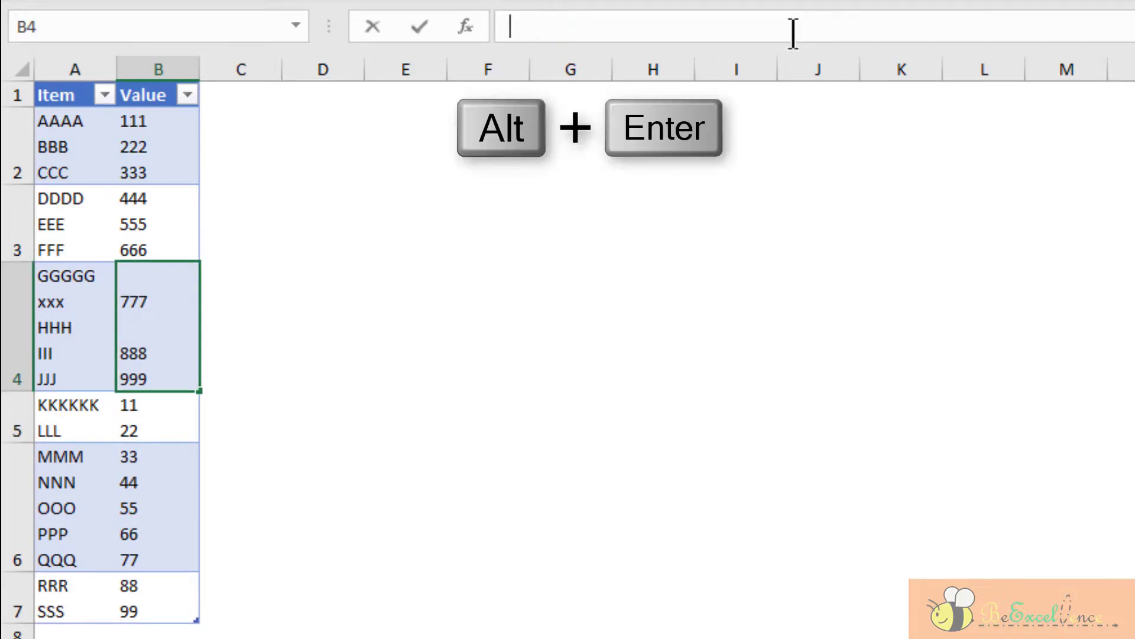
text(1234)
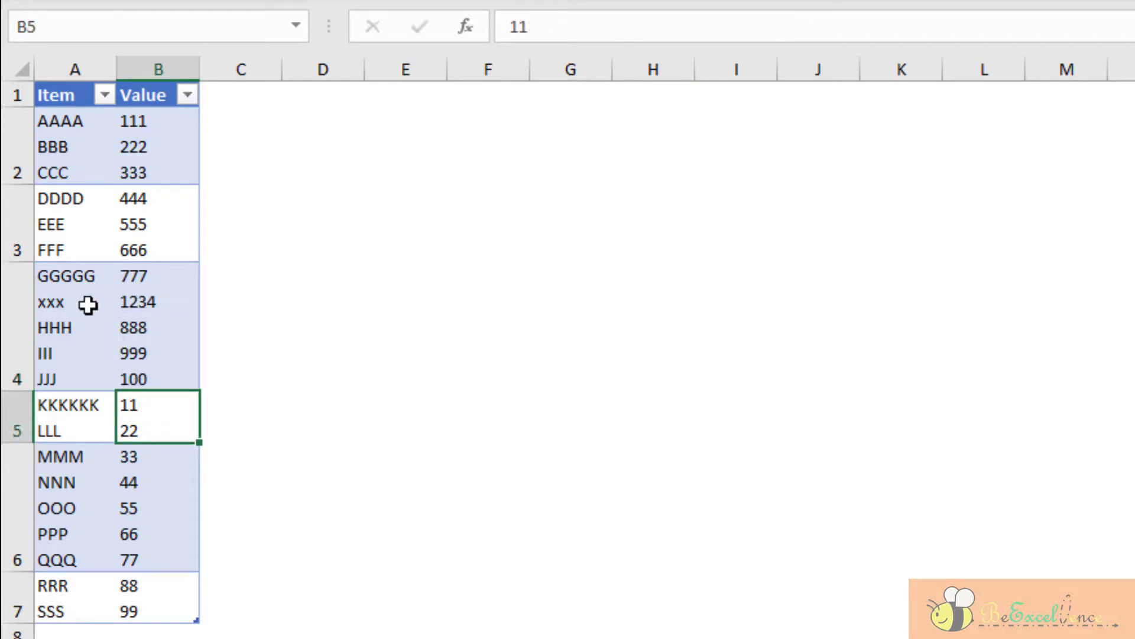
mouse_move(163, 297)
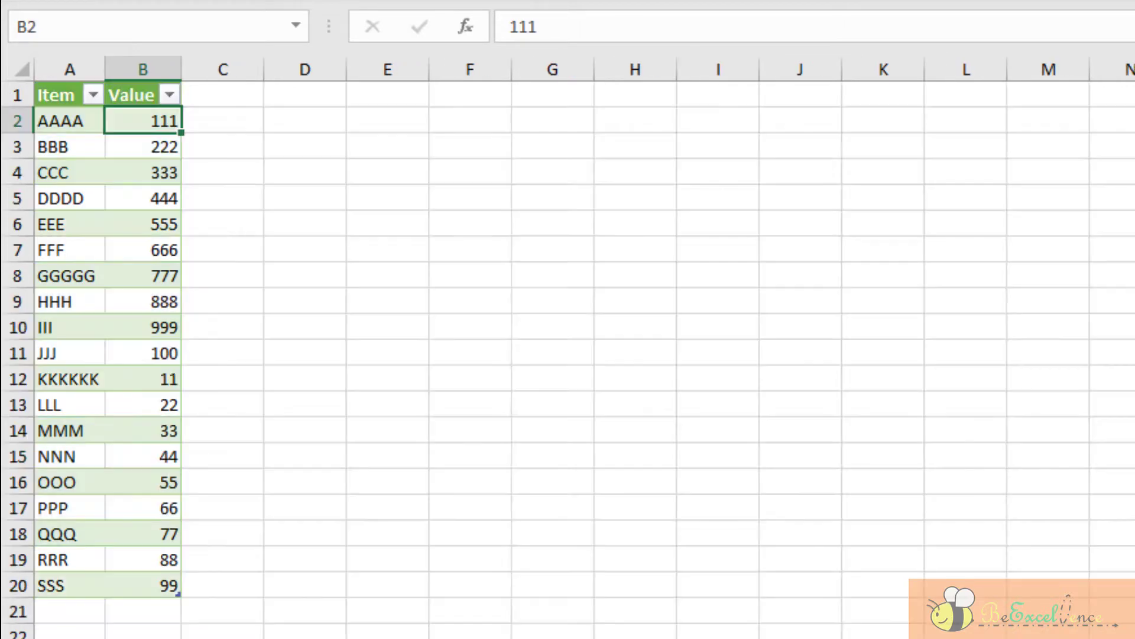
Step: Return to the loaded Merge1 table, still 19 rows, and bring up its Refresh action
click(143, 301)
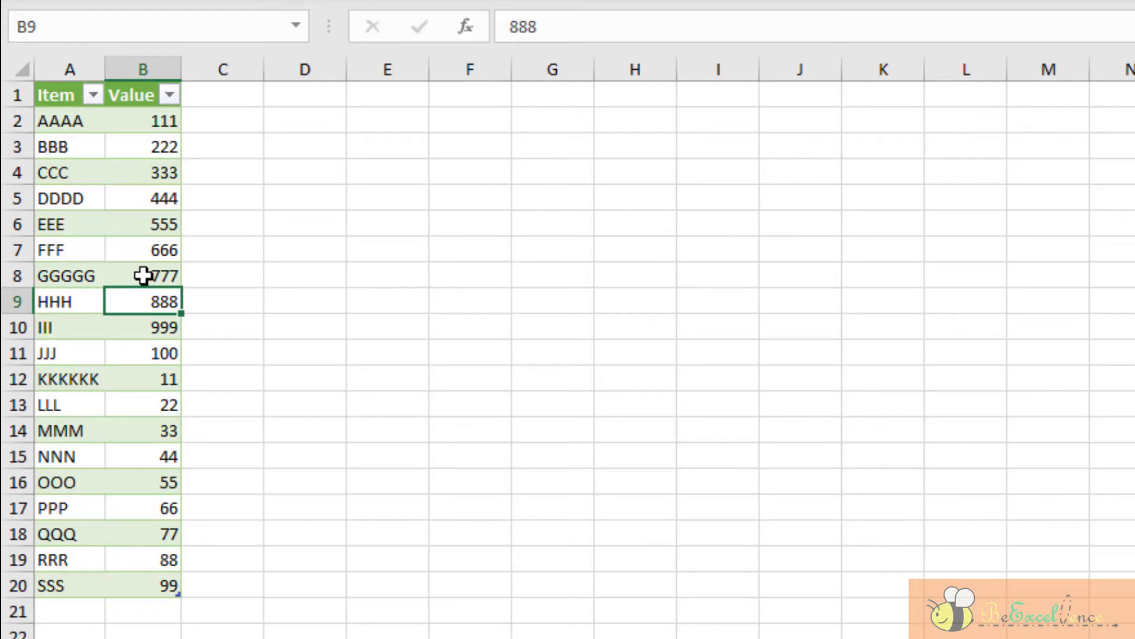
right_click(142, 275)
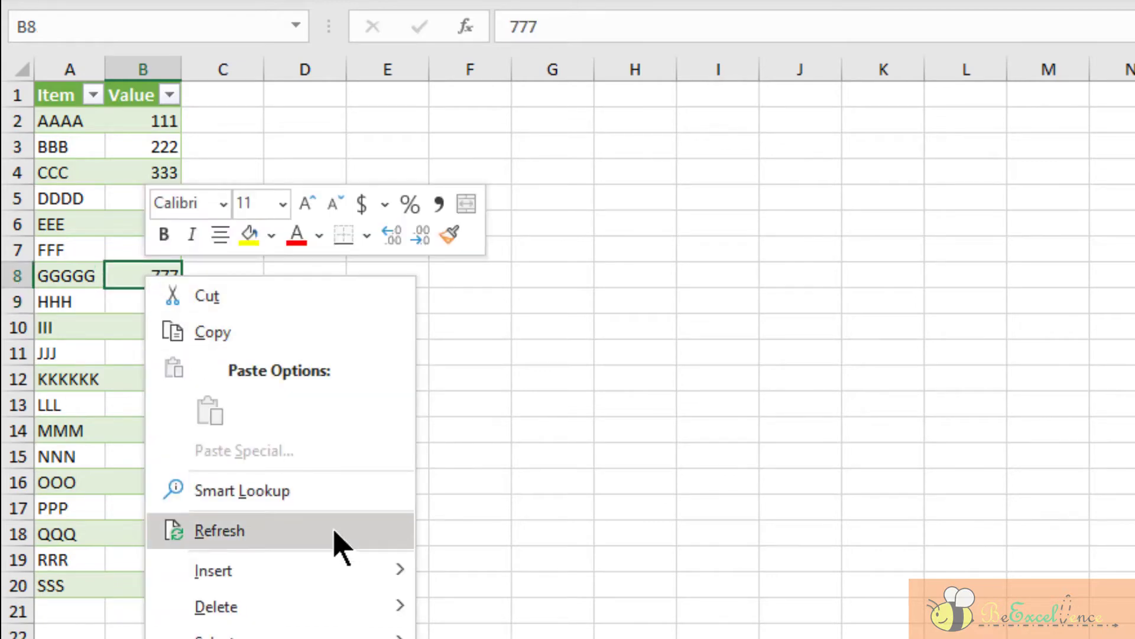